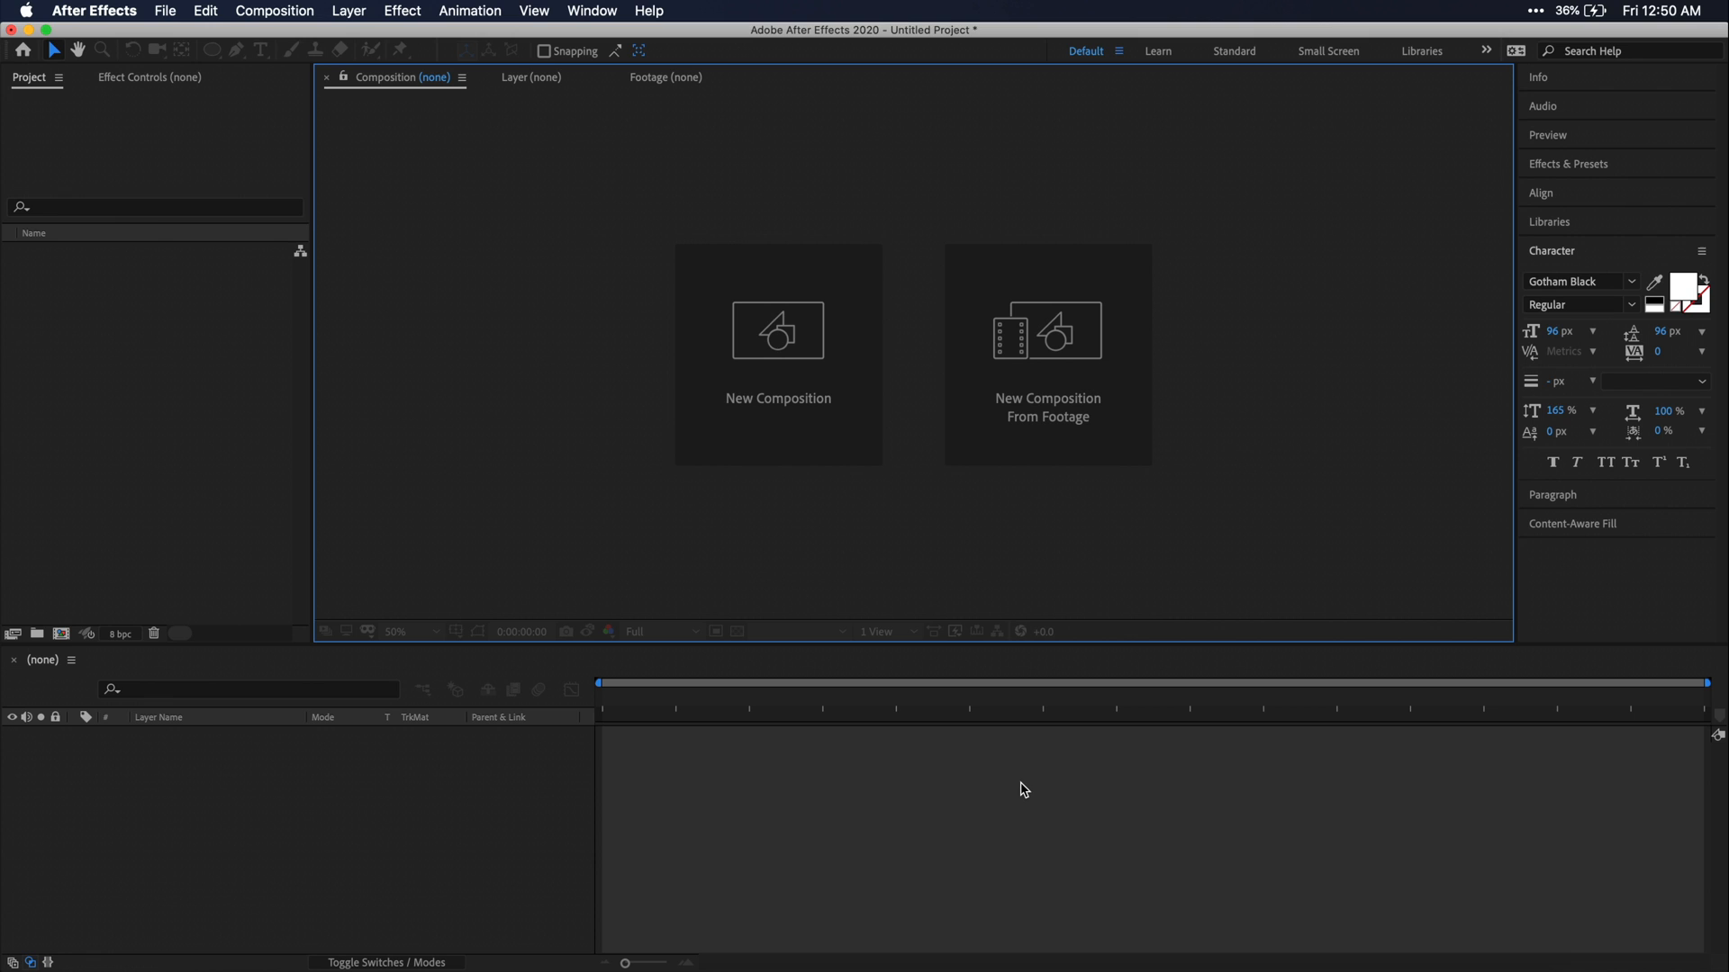
Step: Create a new 3840×2160, 30 fps composition named 'Lower Third'
click(777, 330)
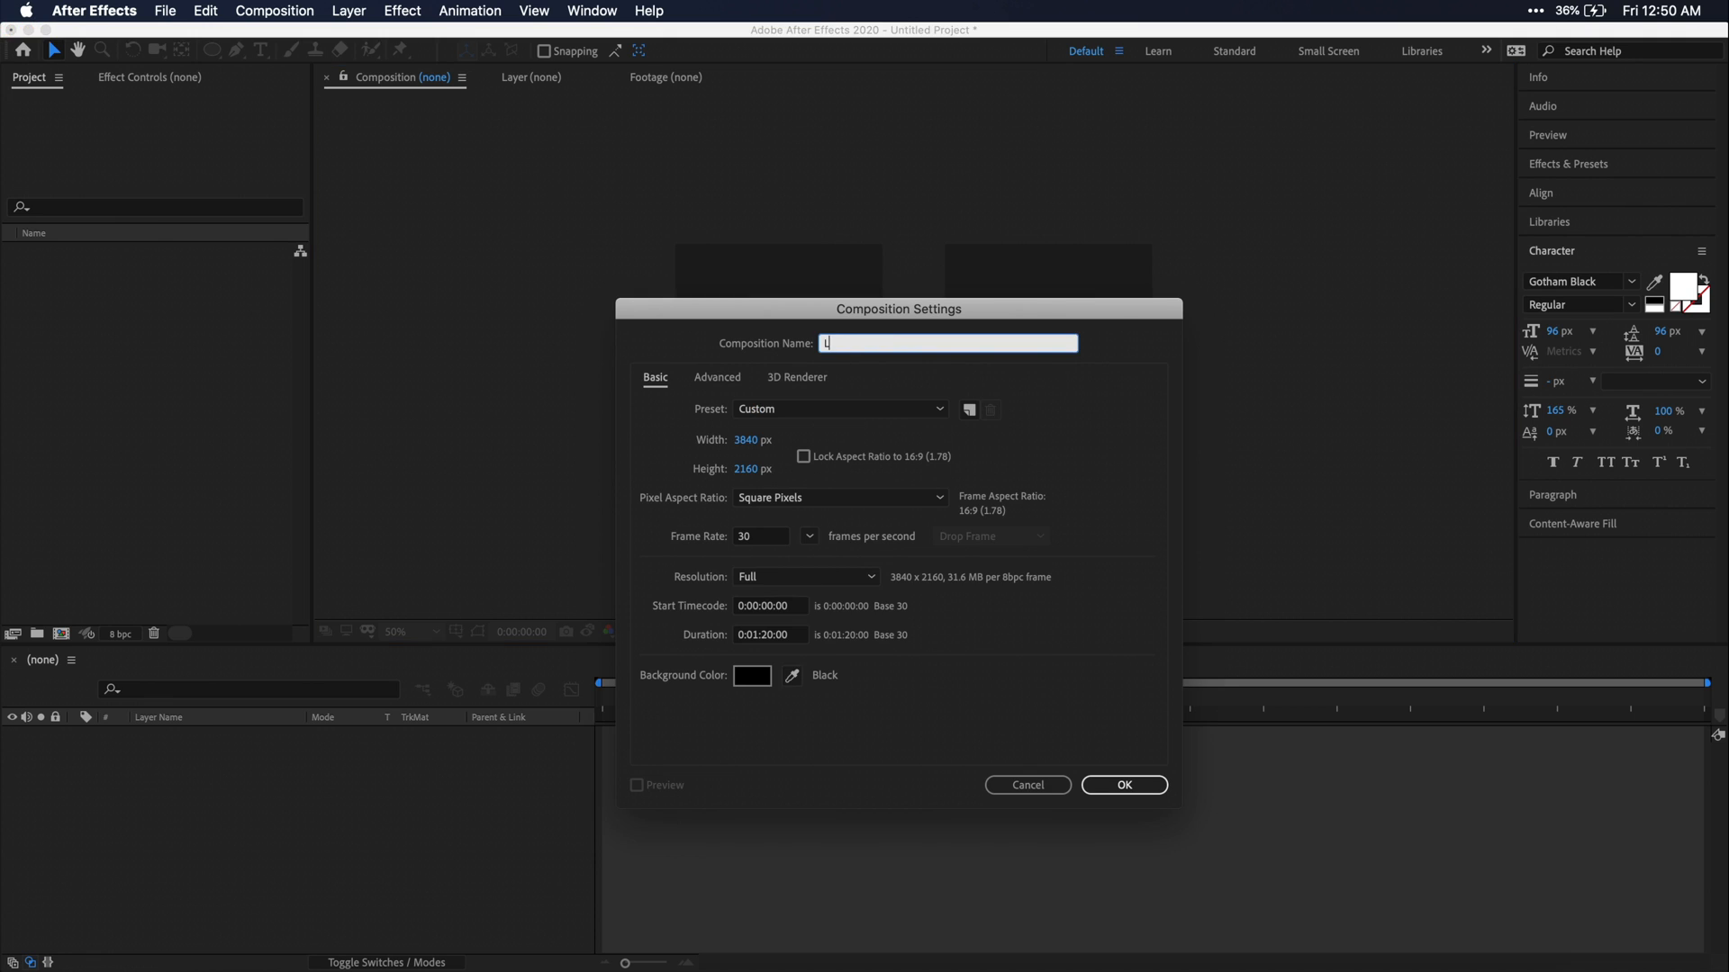
text(Lower Third)
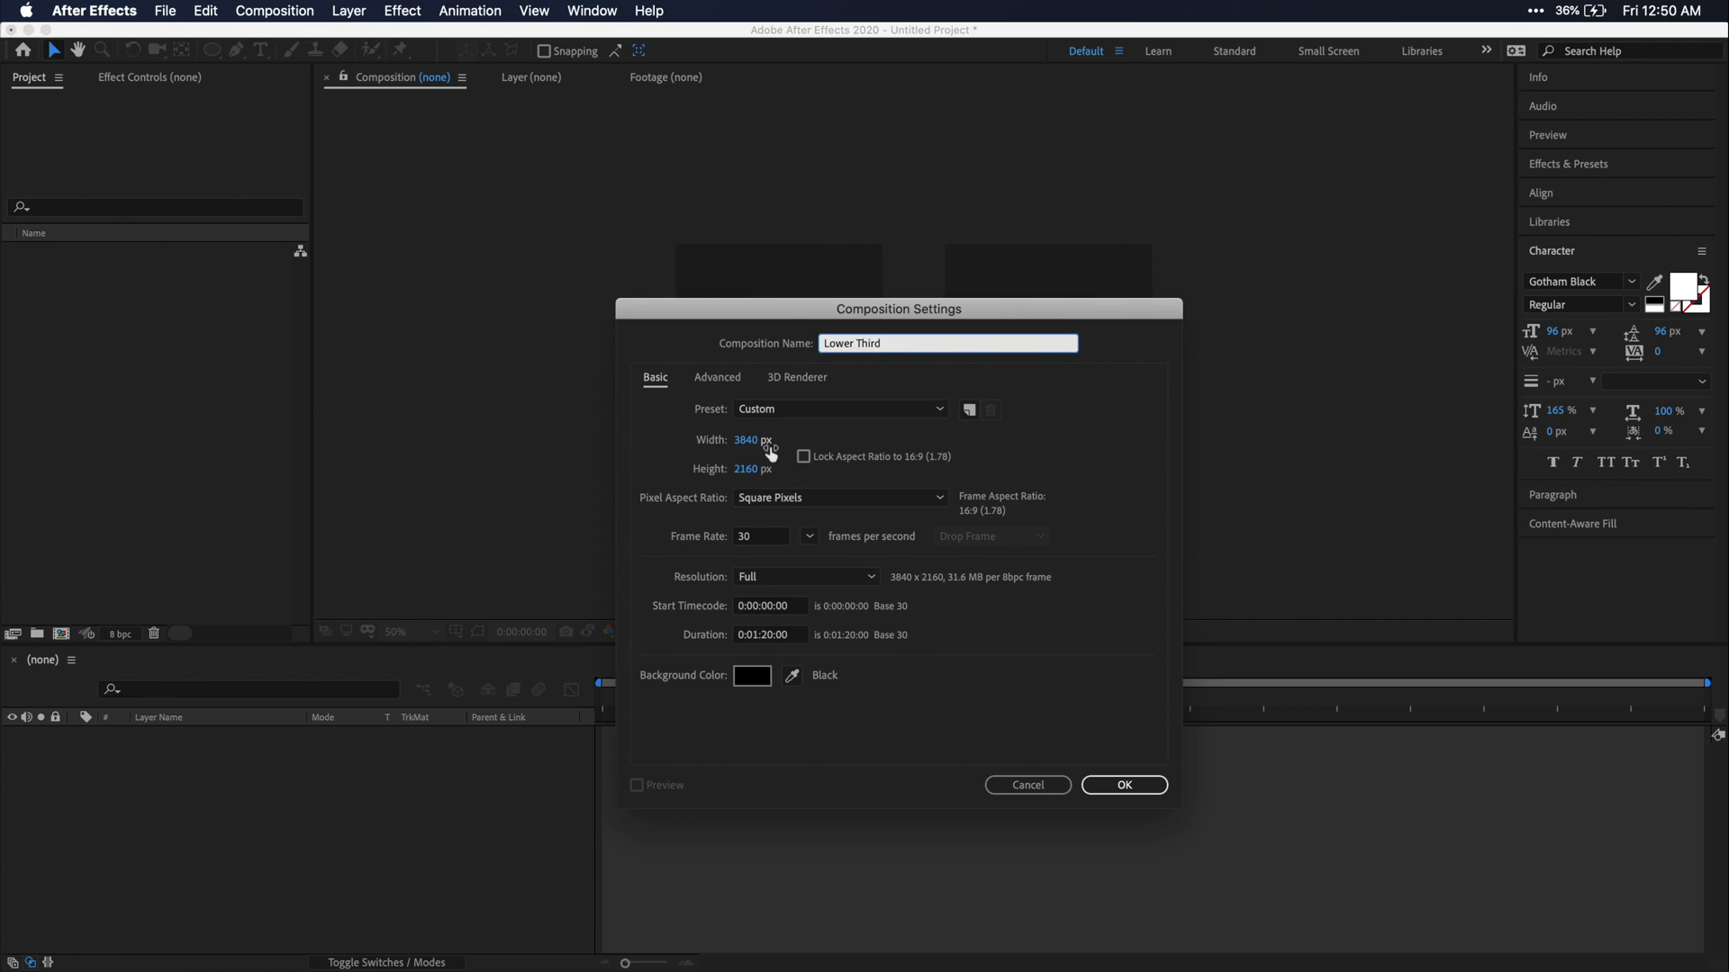
click(1122, 786)
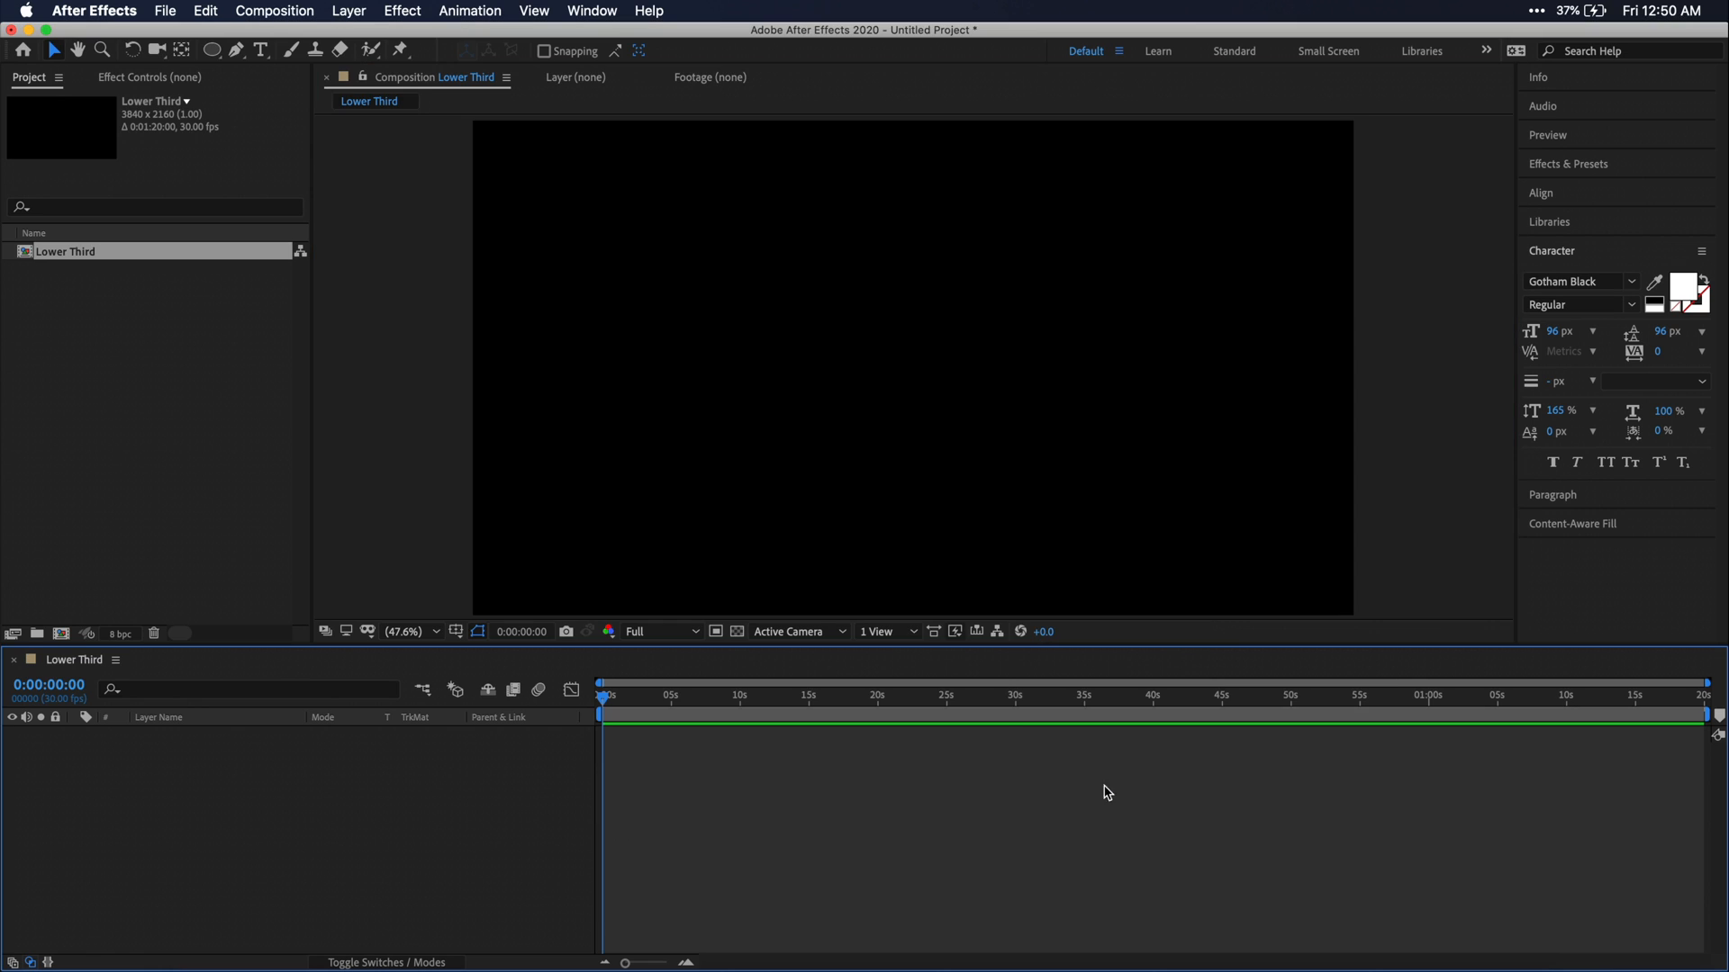
Step: Draw a thin white rectangle bar with no stroke near the bottom of the frame
click(210, 50)
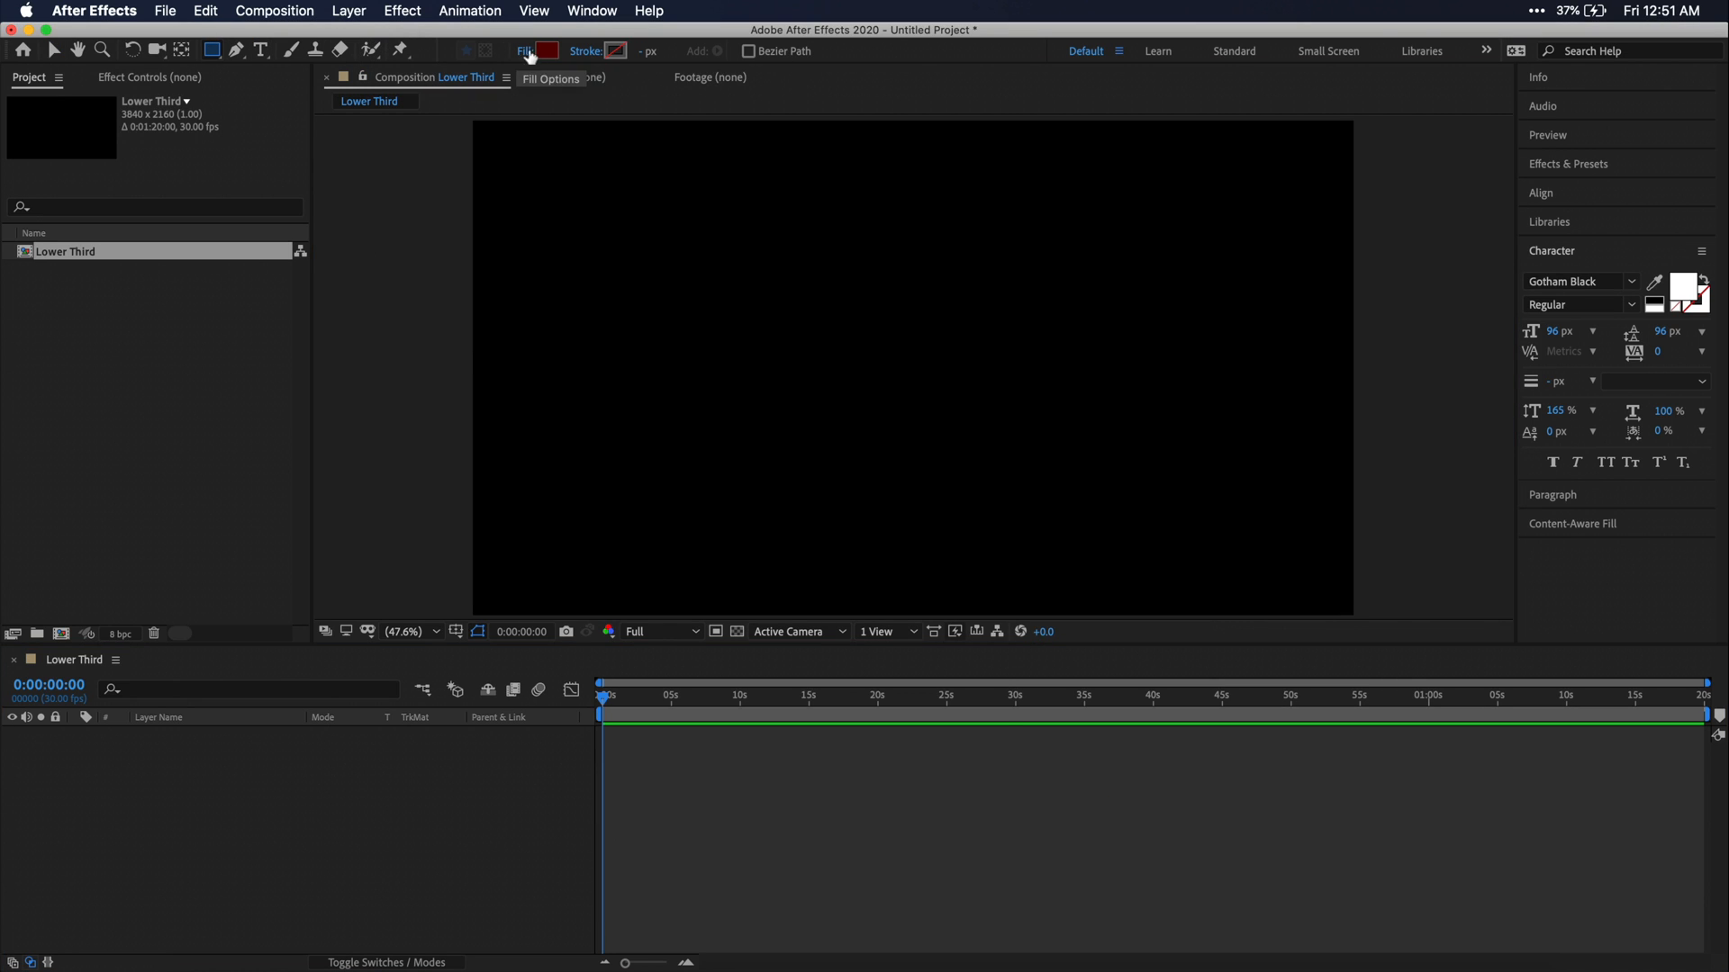
click(616, 50)
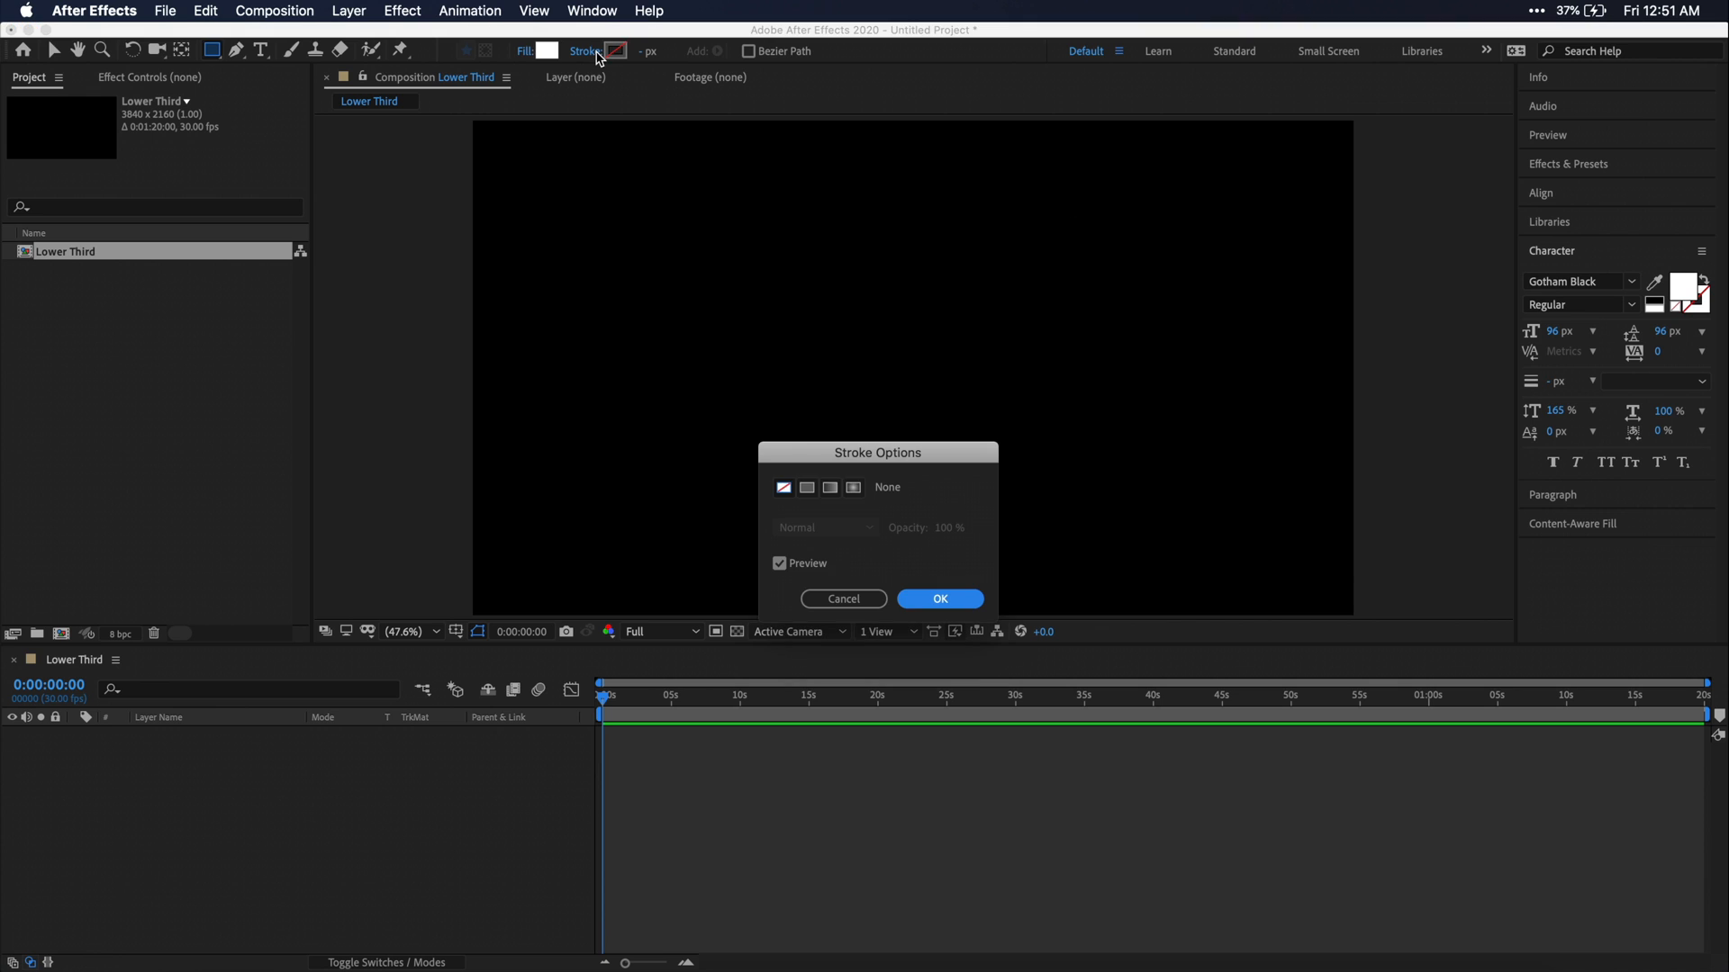
click(939, 599)
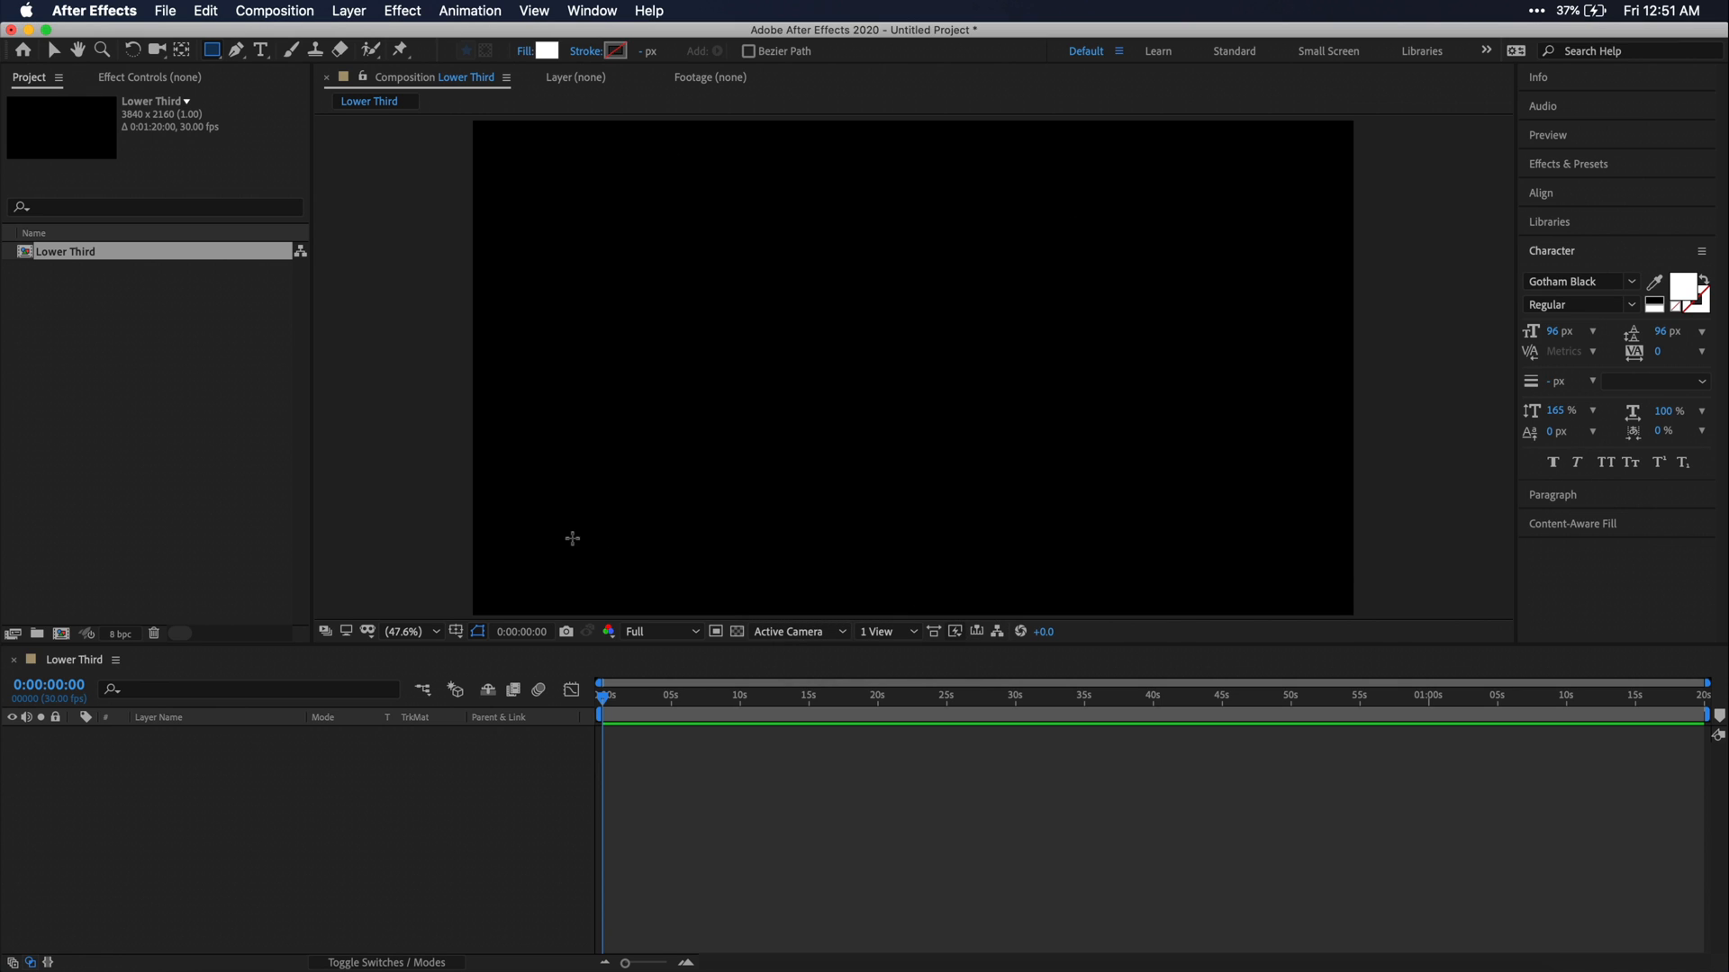
drag(551, 540, 727, 565)
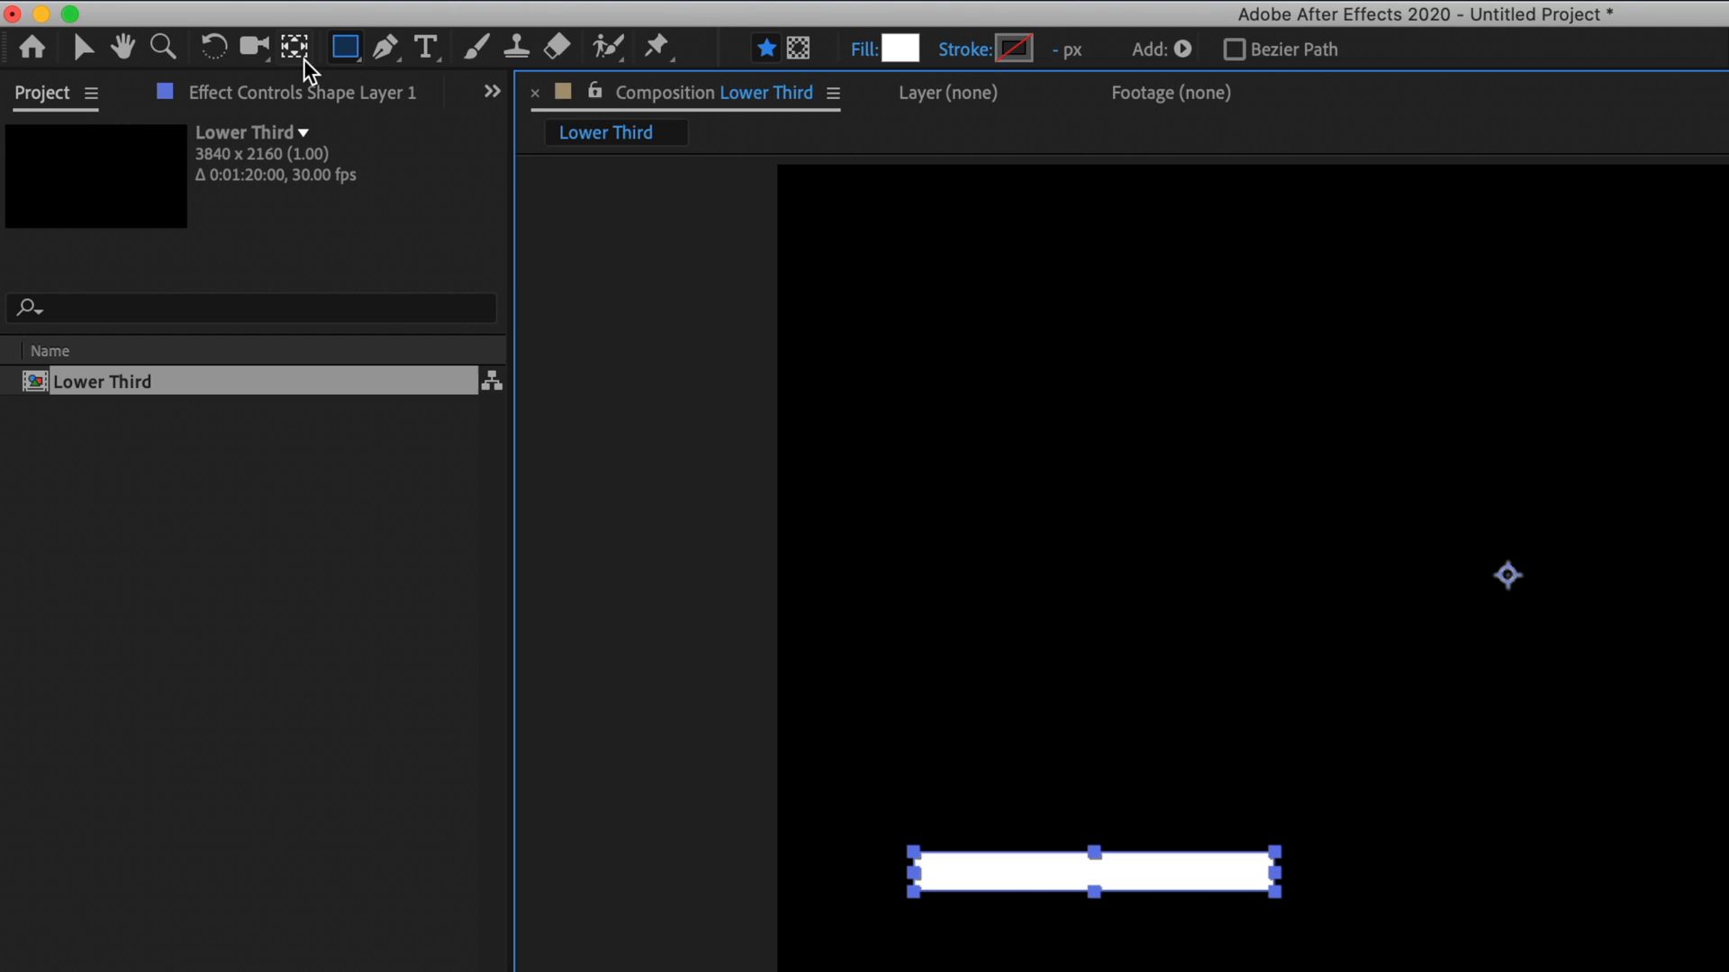
mouse_move(297, 47)
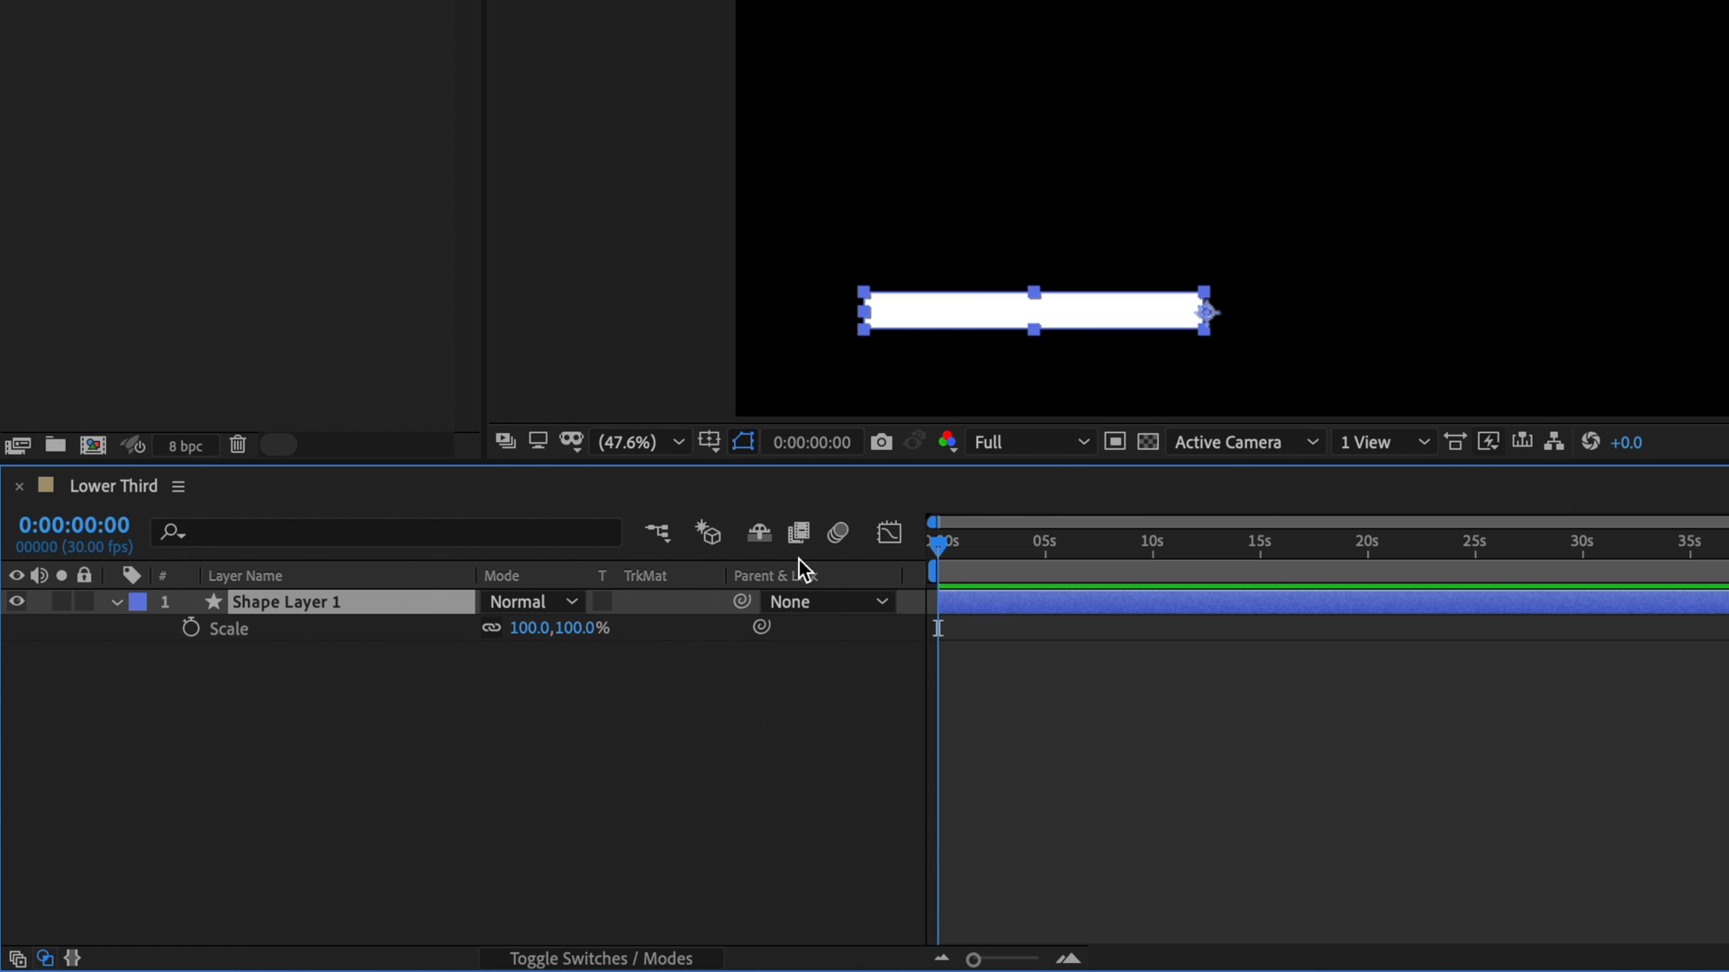
mouse_move(913, 560)
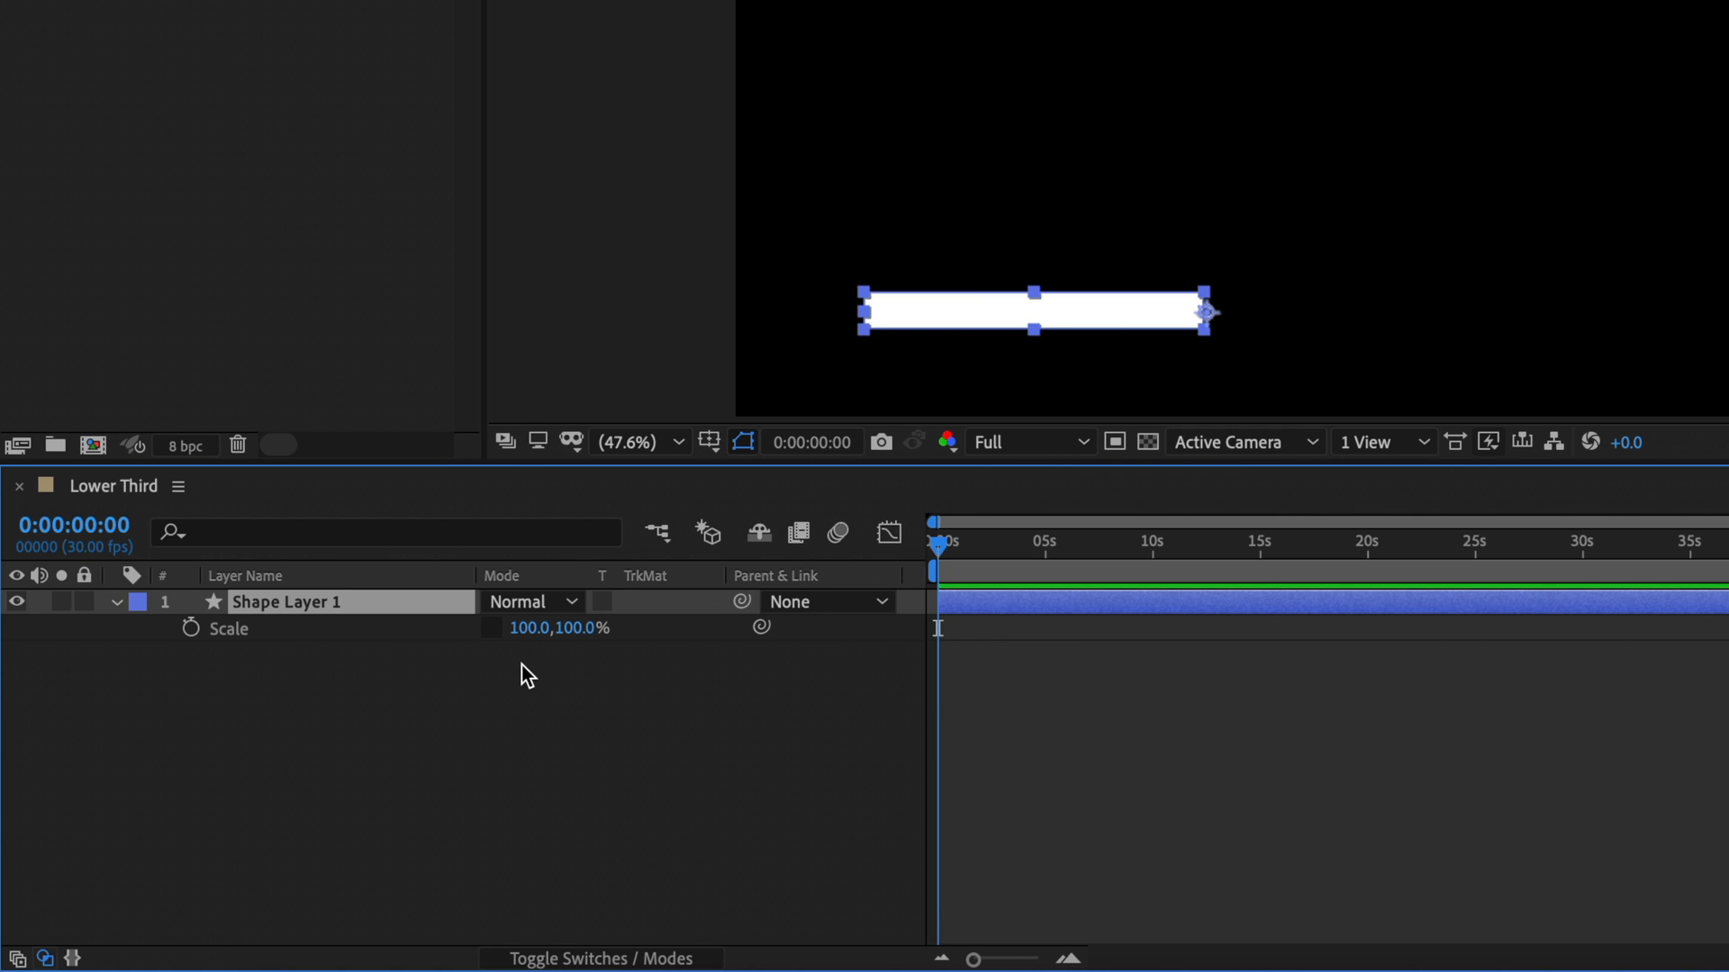
mouse_move(215, 648)
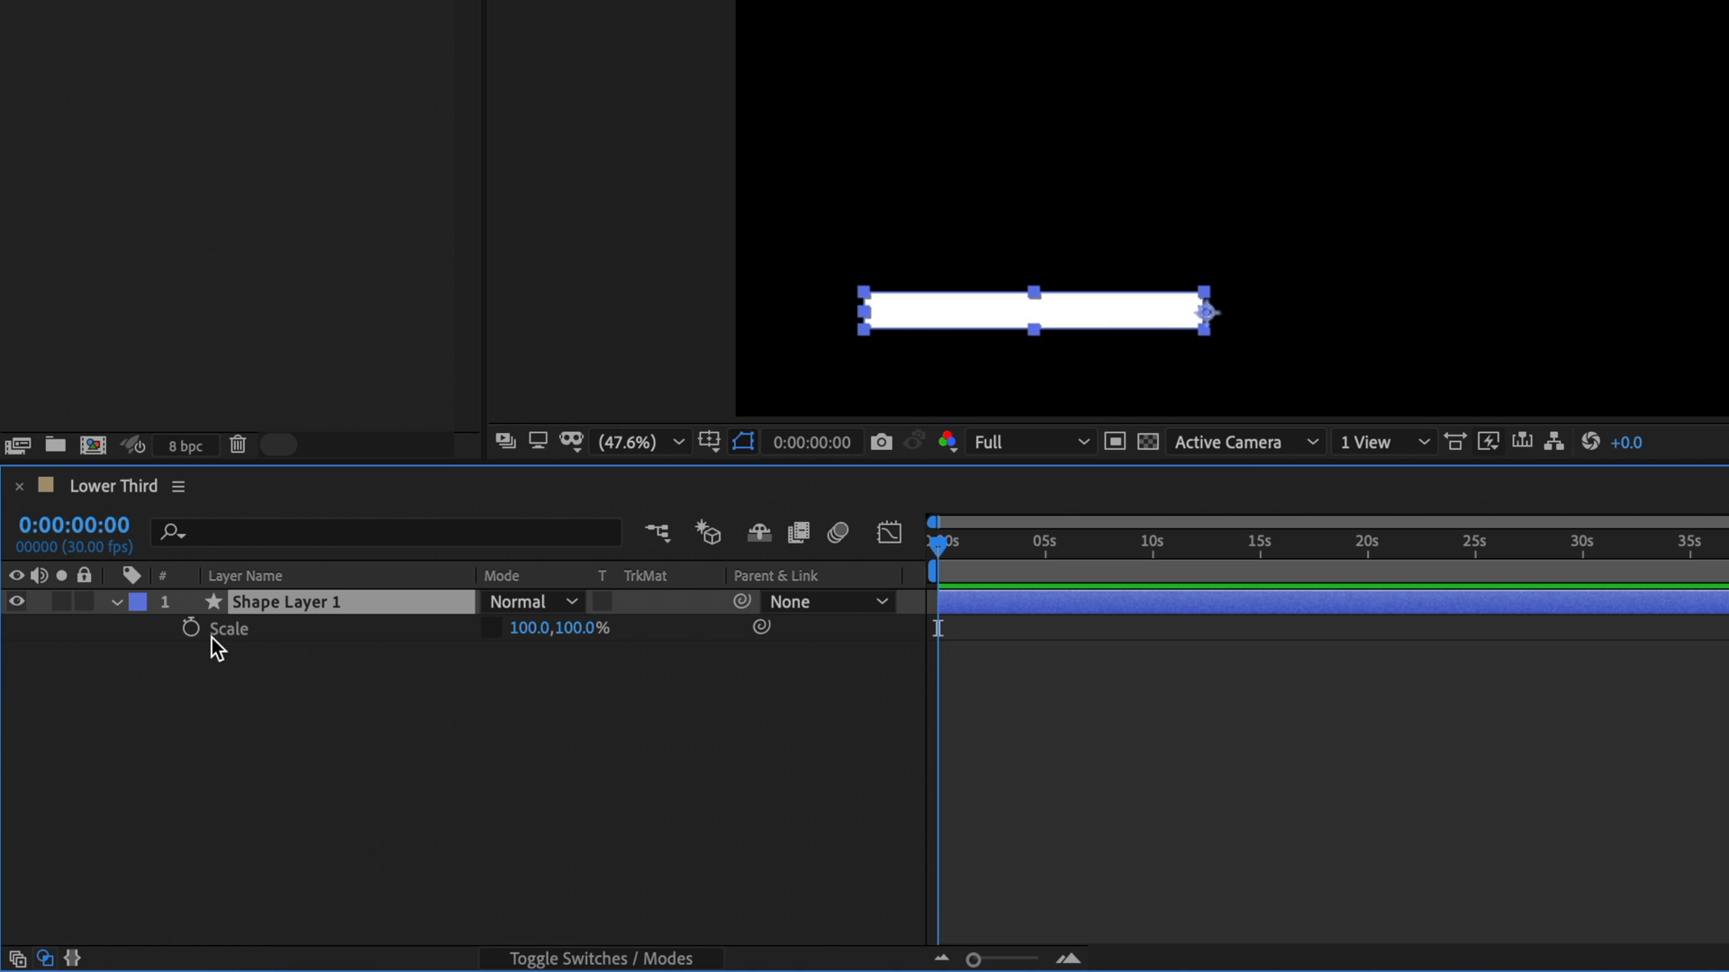
Step: Keyframe the bar's Scale from zero width at frame 0 to 100 at 12 frames
click(190, 628)
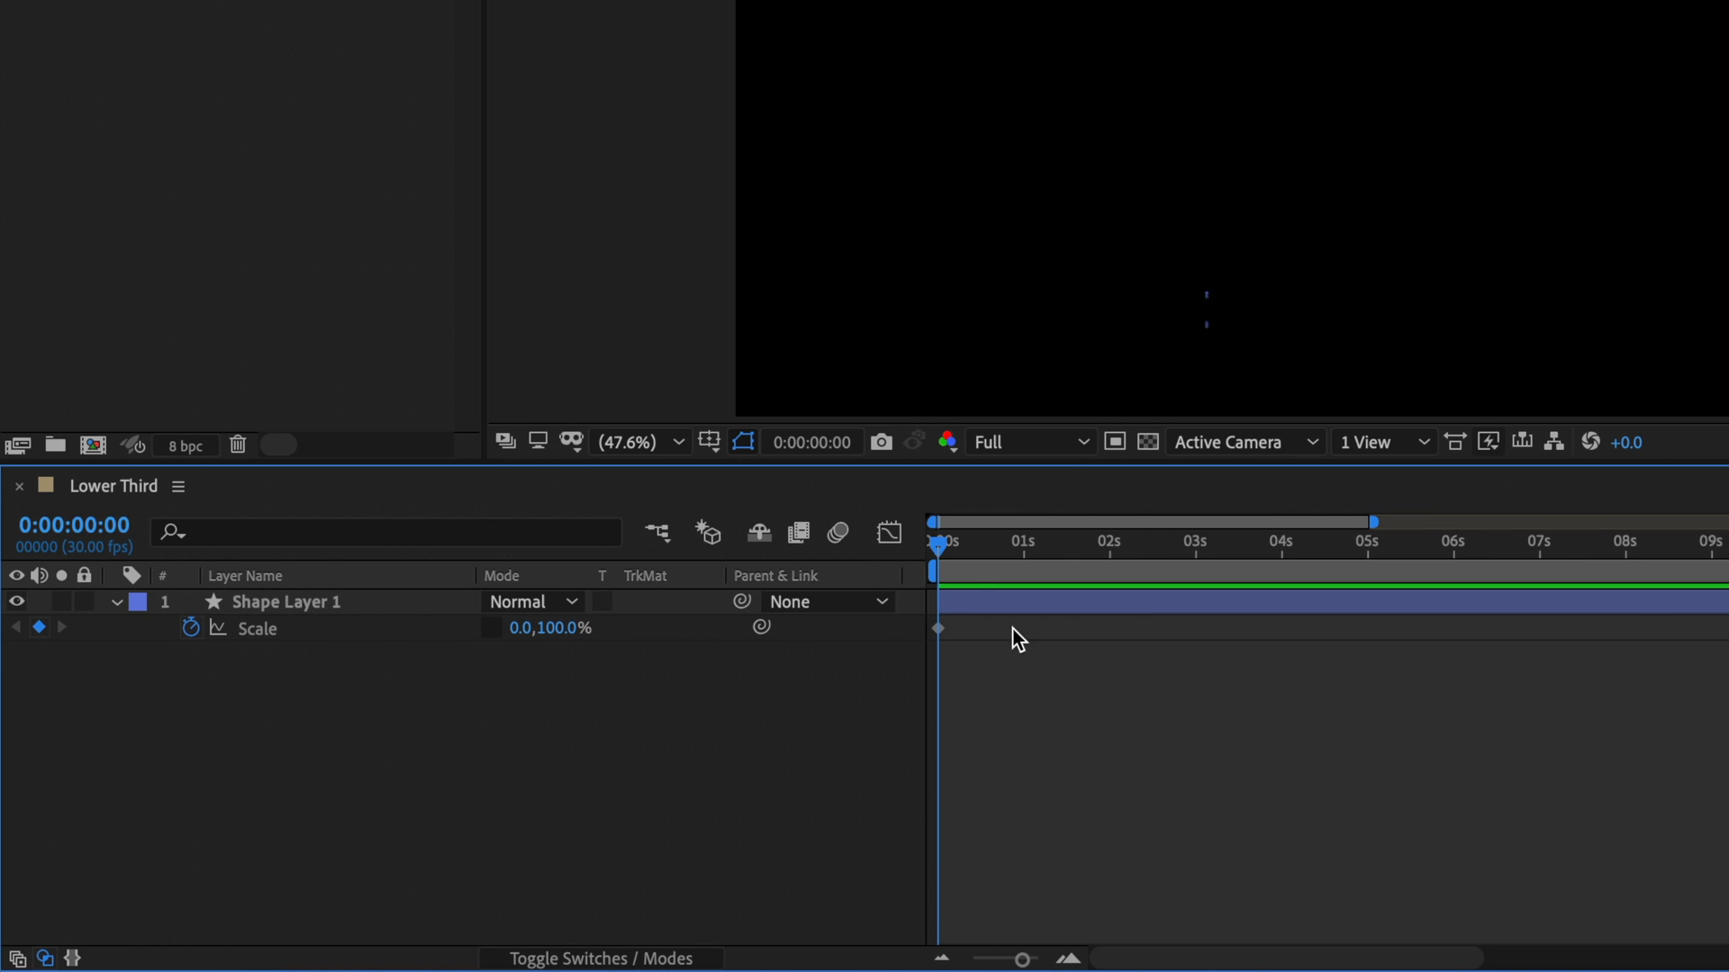
drag(937, 540, 1005, 540)
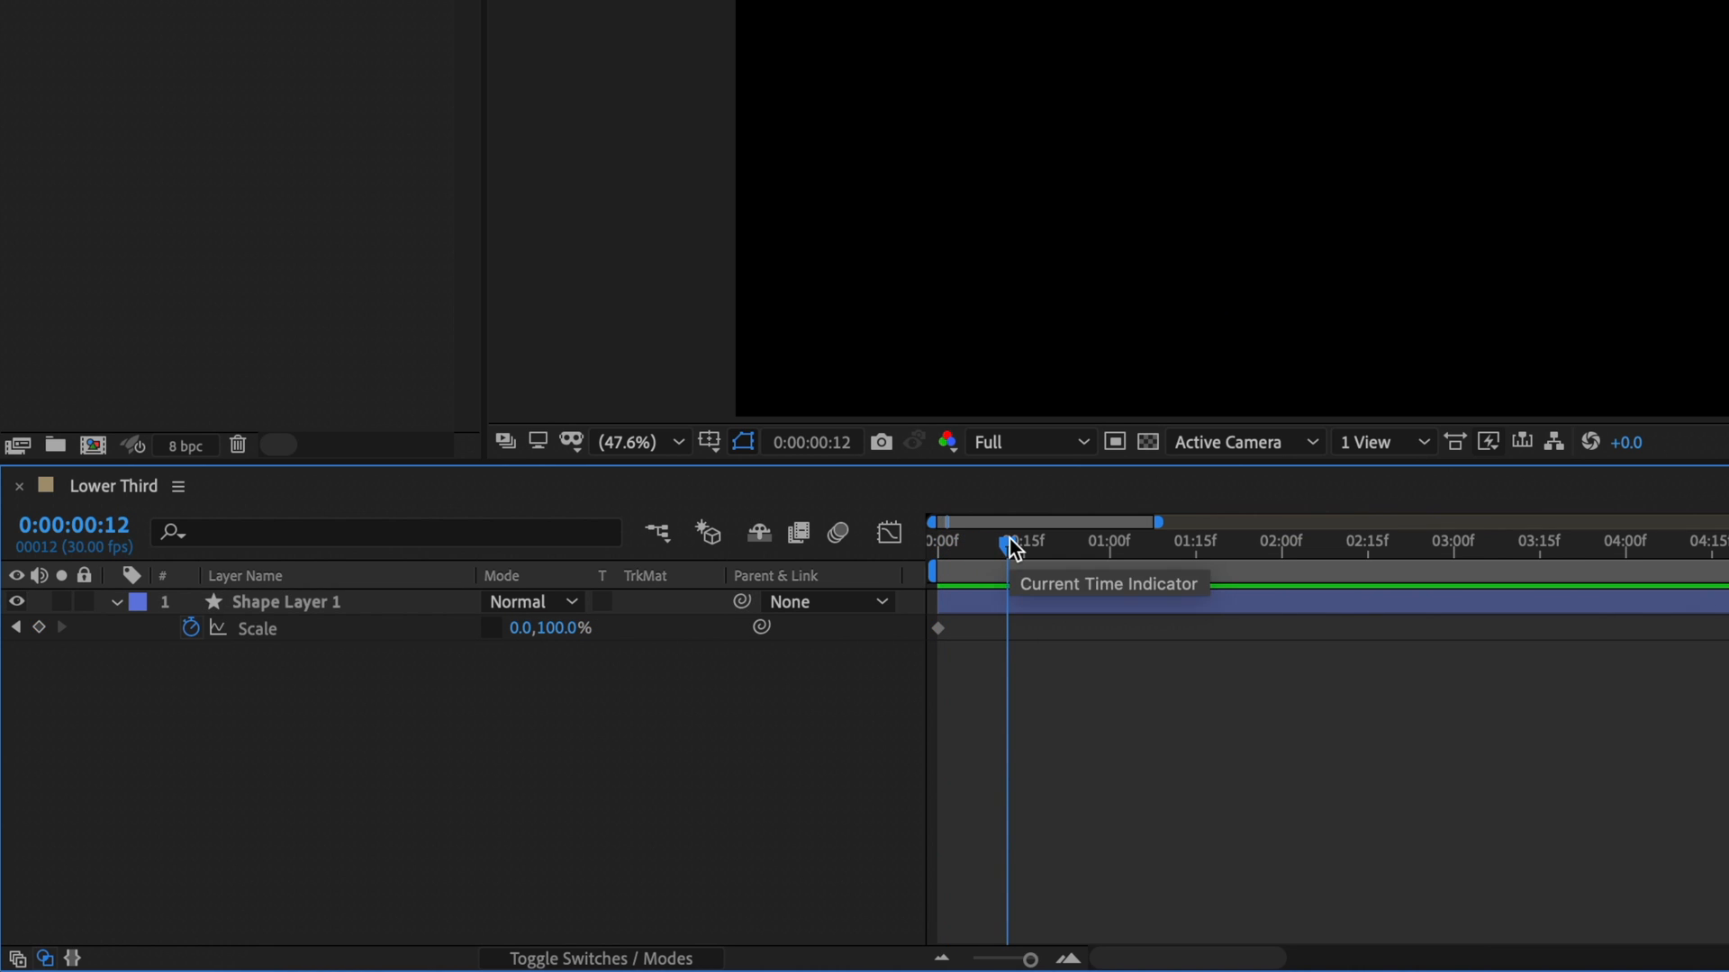
double_click(541, 628)
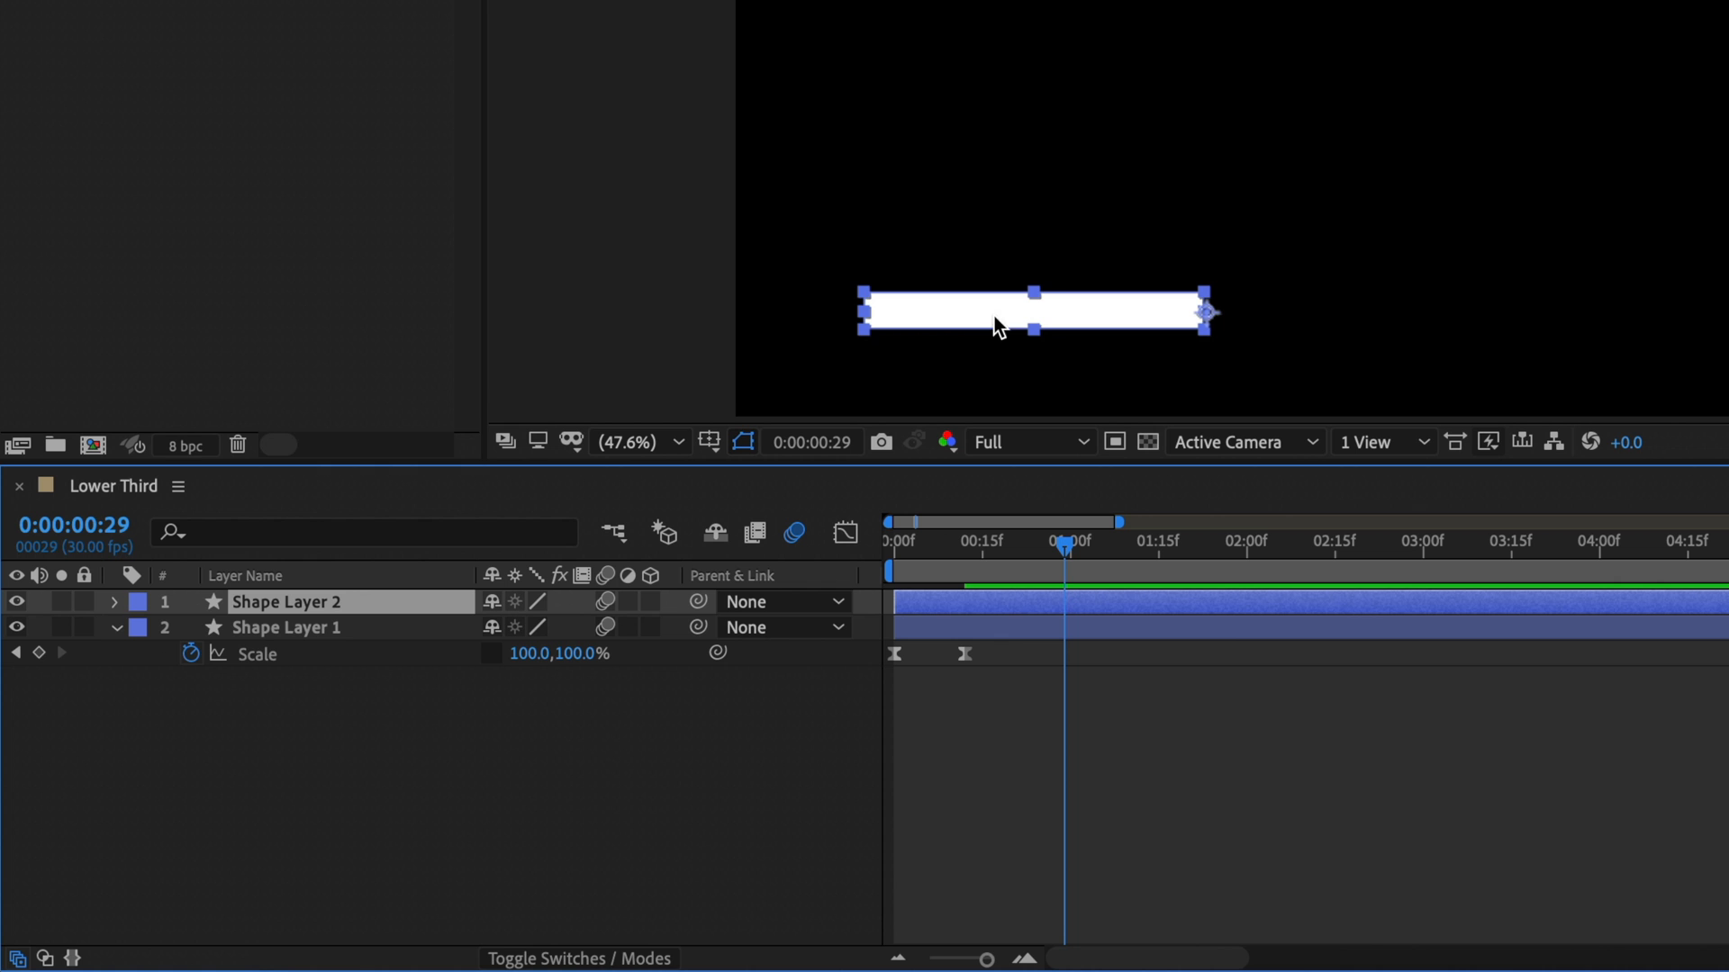
mouse_move(1247, 216)
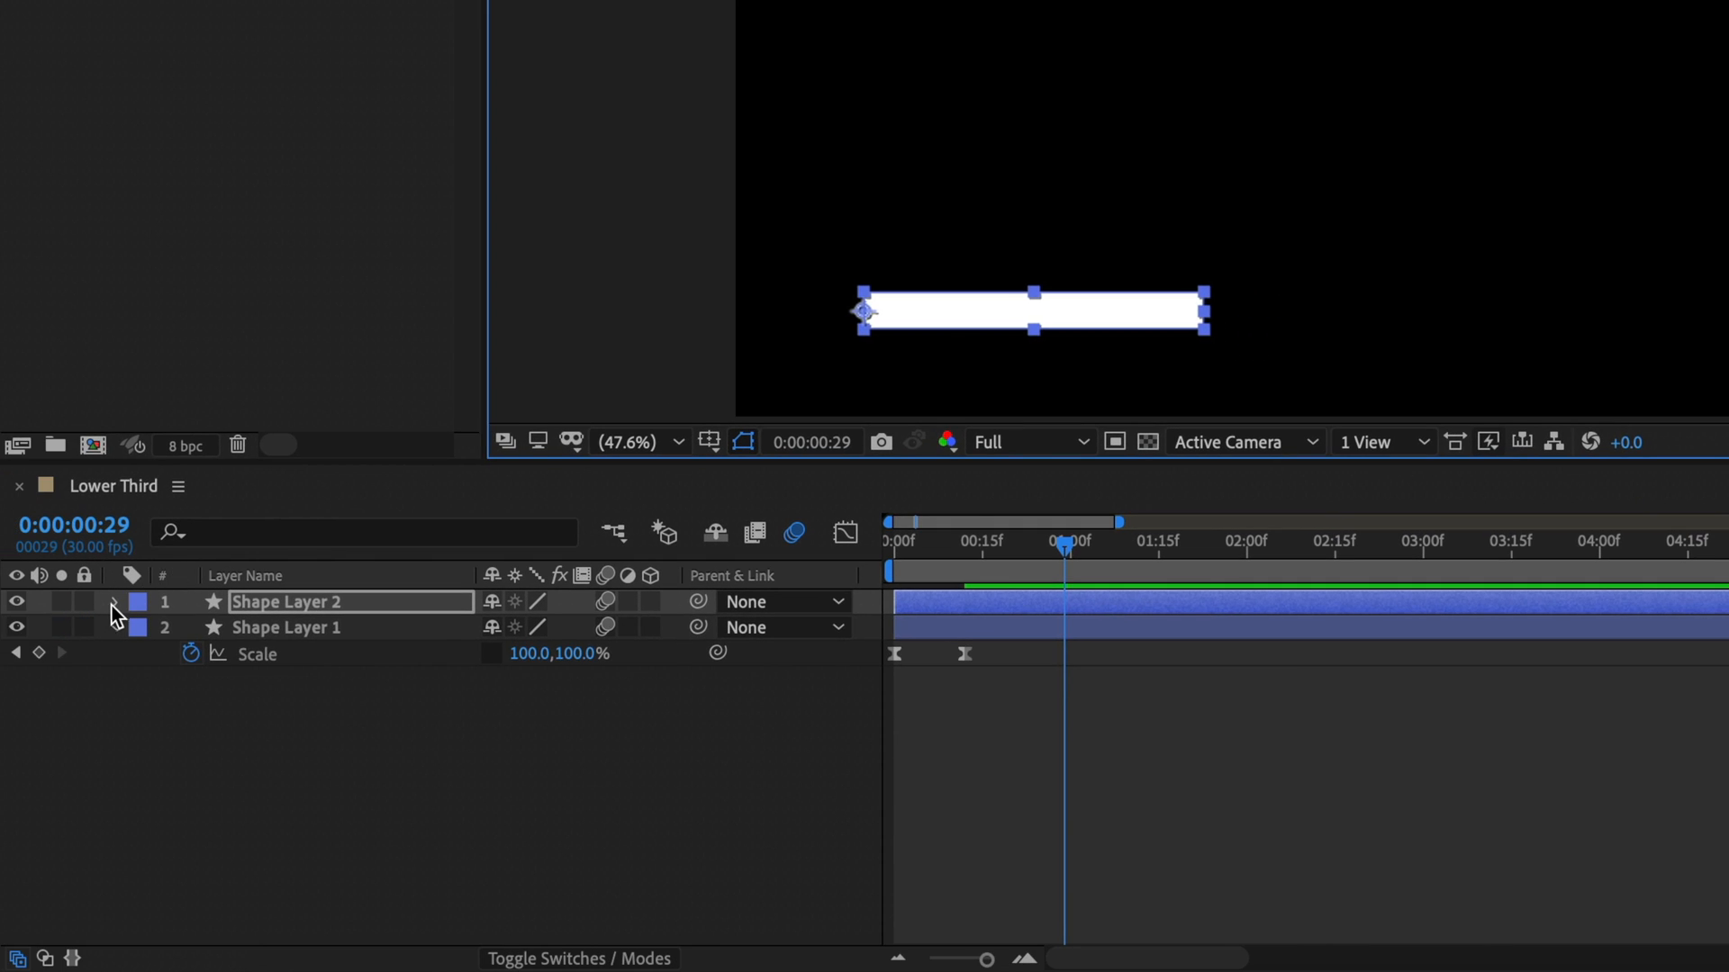
Step: Change Shape Layer 2's Rectangle 1 Fill 1 colour to red
click(116, 602)
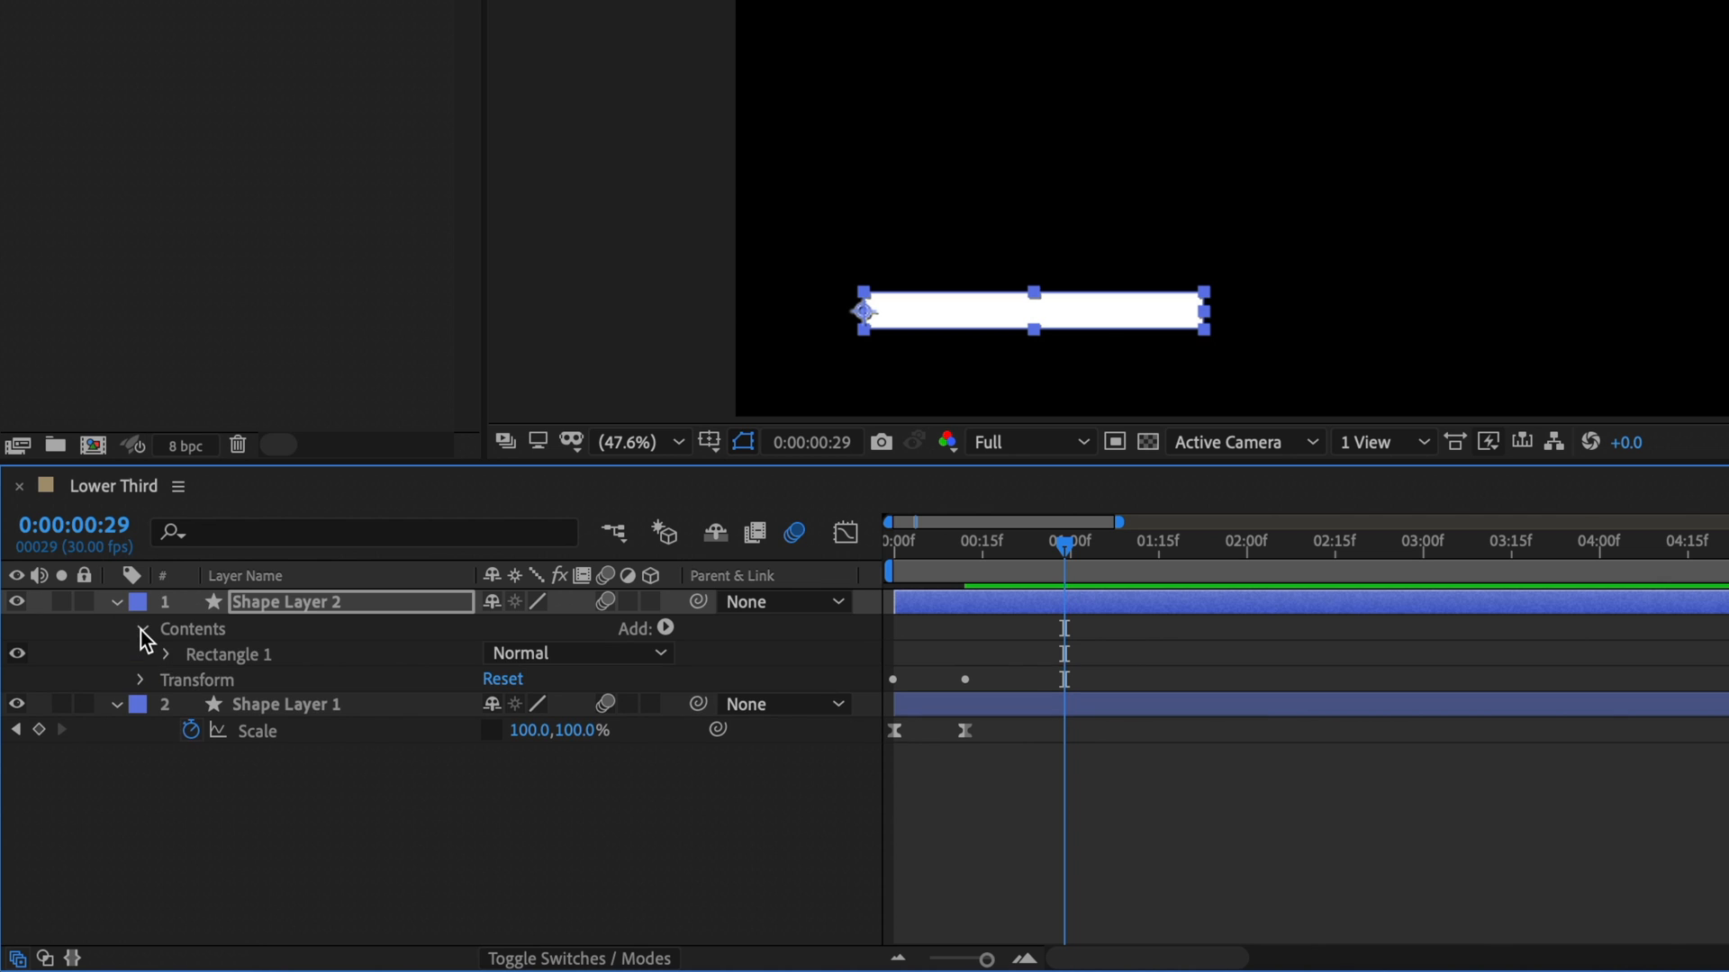
click(166, 653)
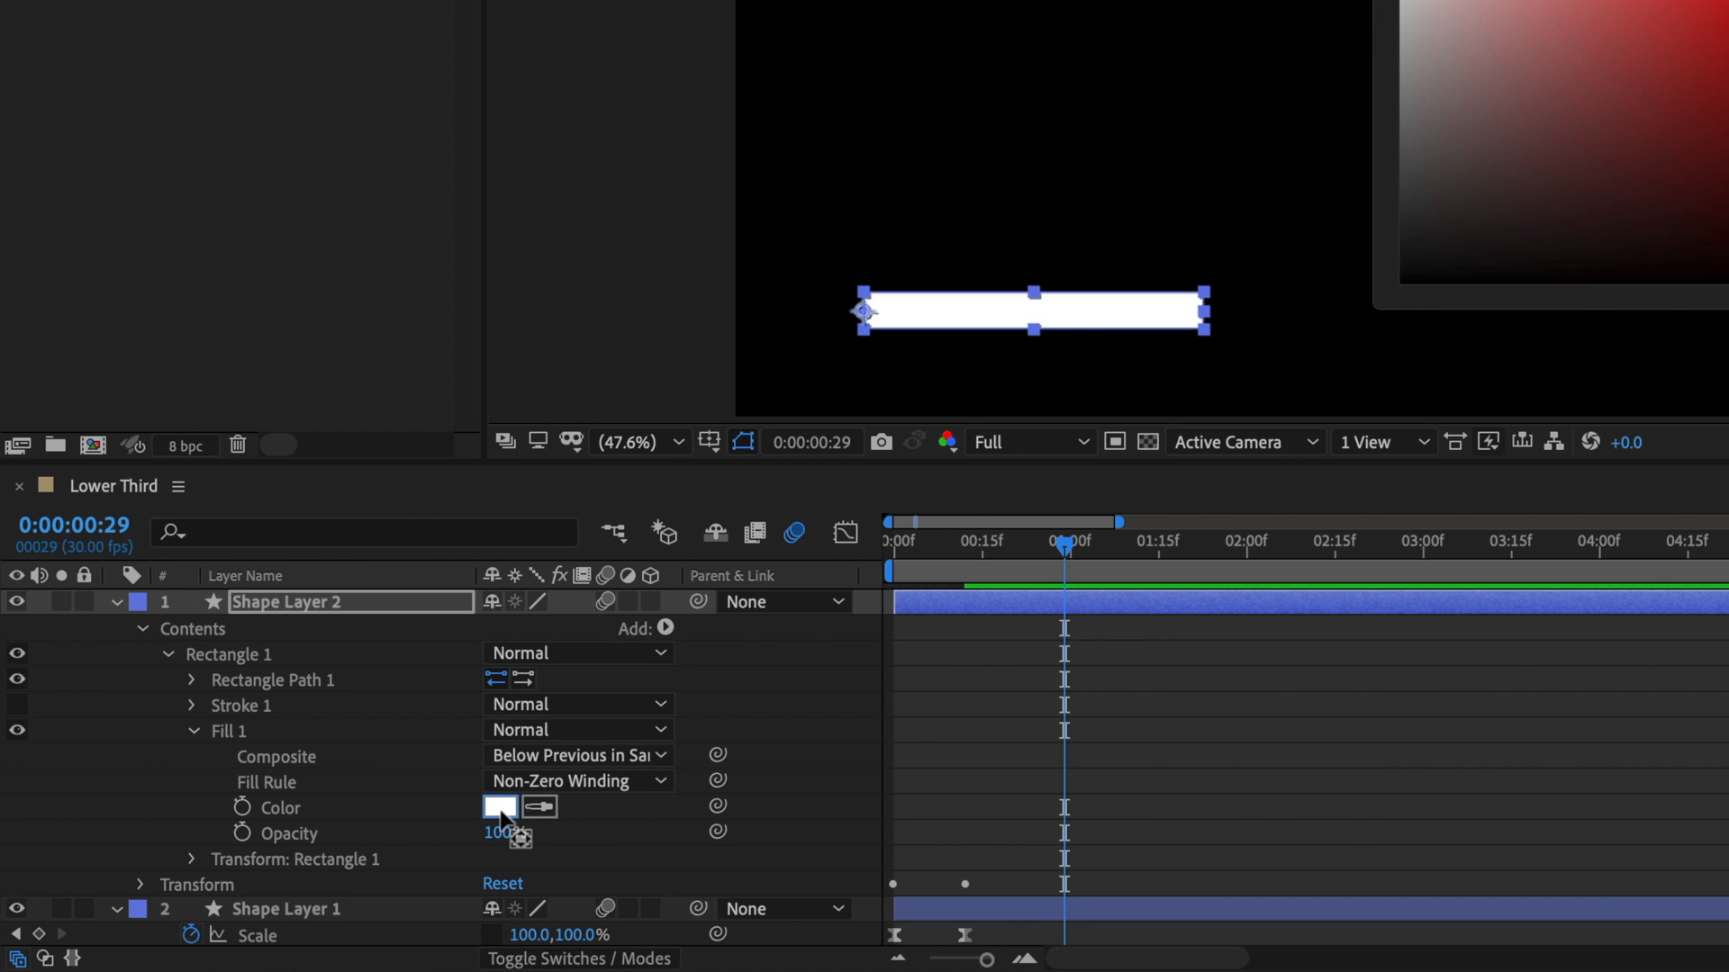
click(500, 806)
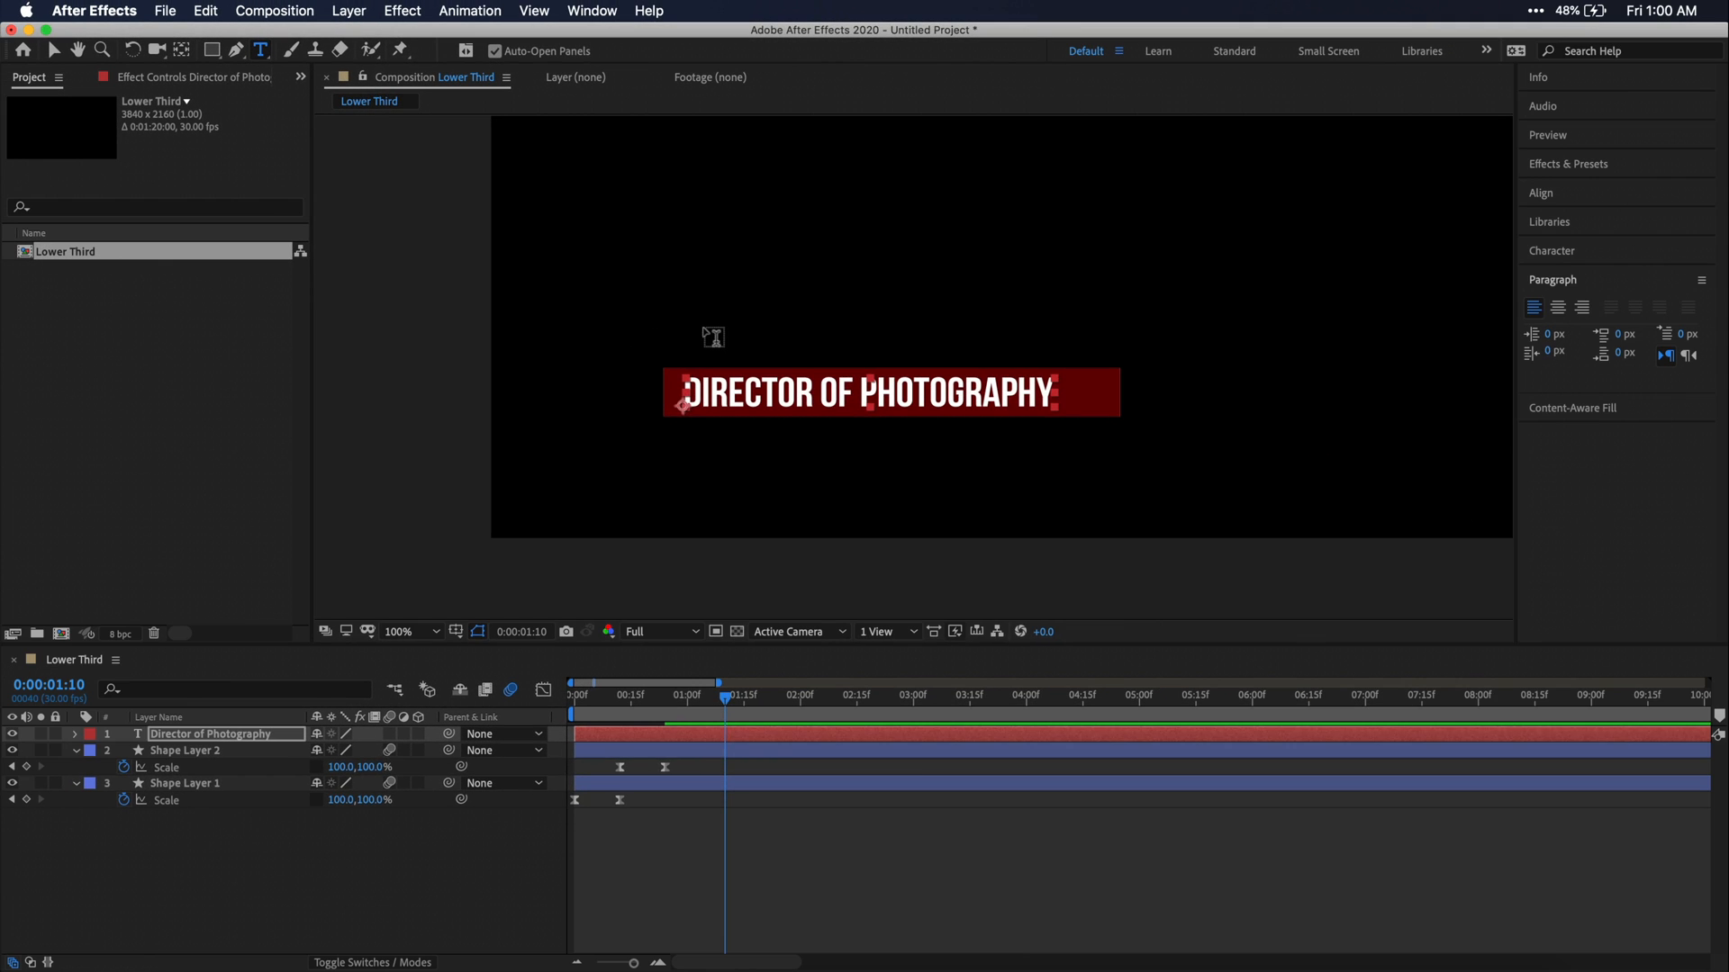
Step: Type the name 'John Smith' as a text layer above the red bar
text(JOH)
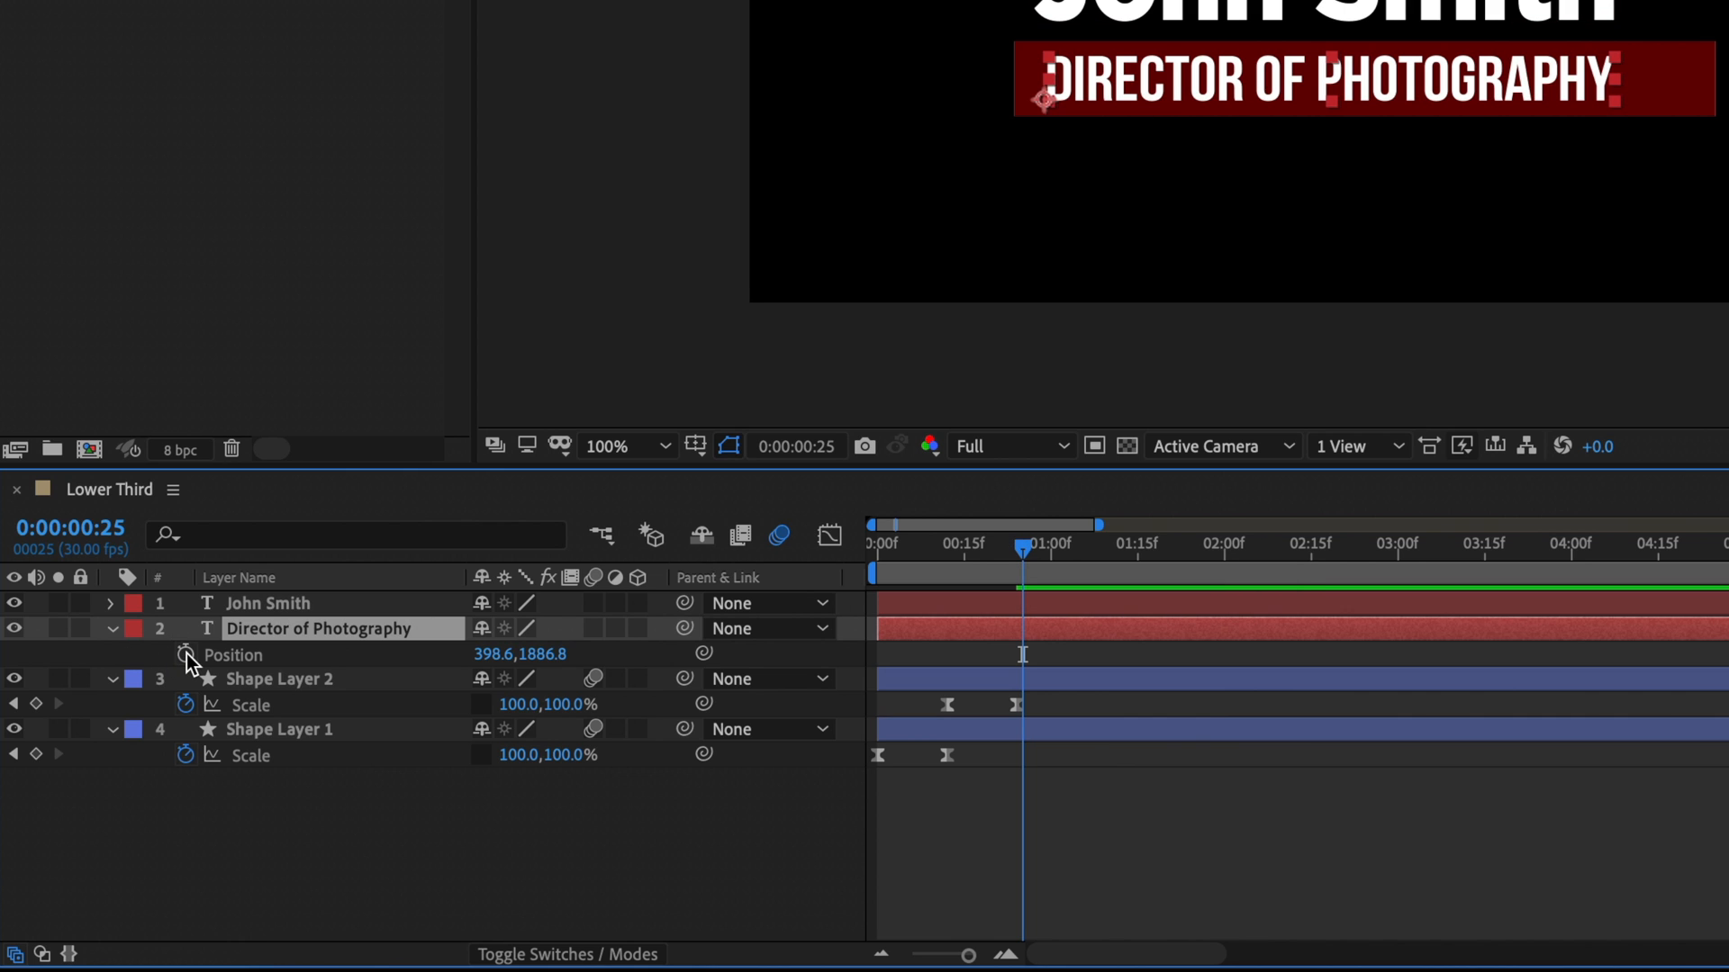
Step: Keyframe the title's Position to slide in from off-screen left
click(186, 654)
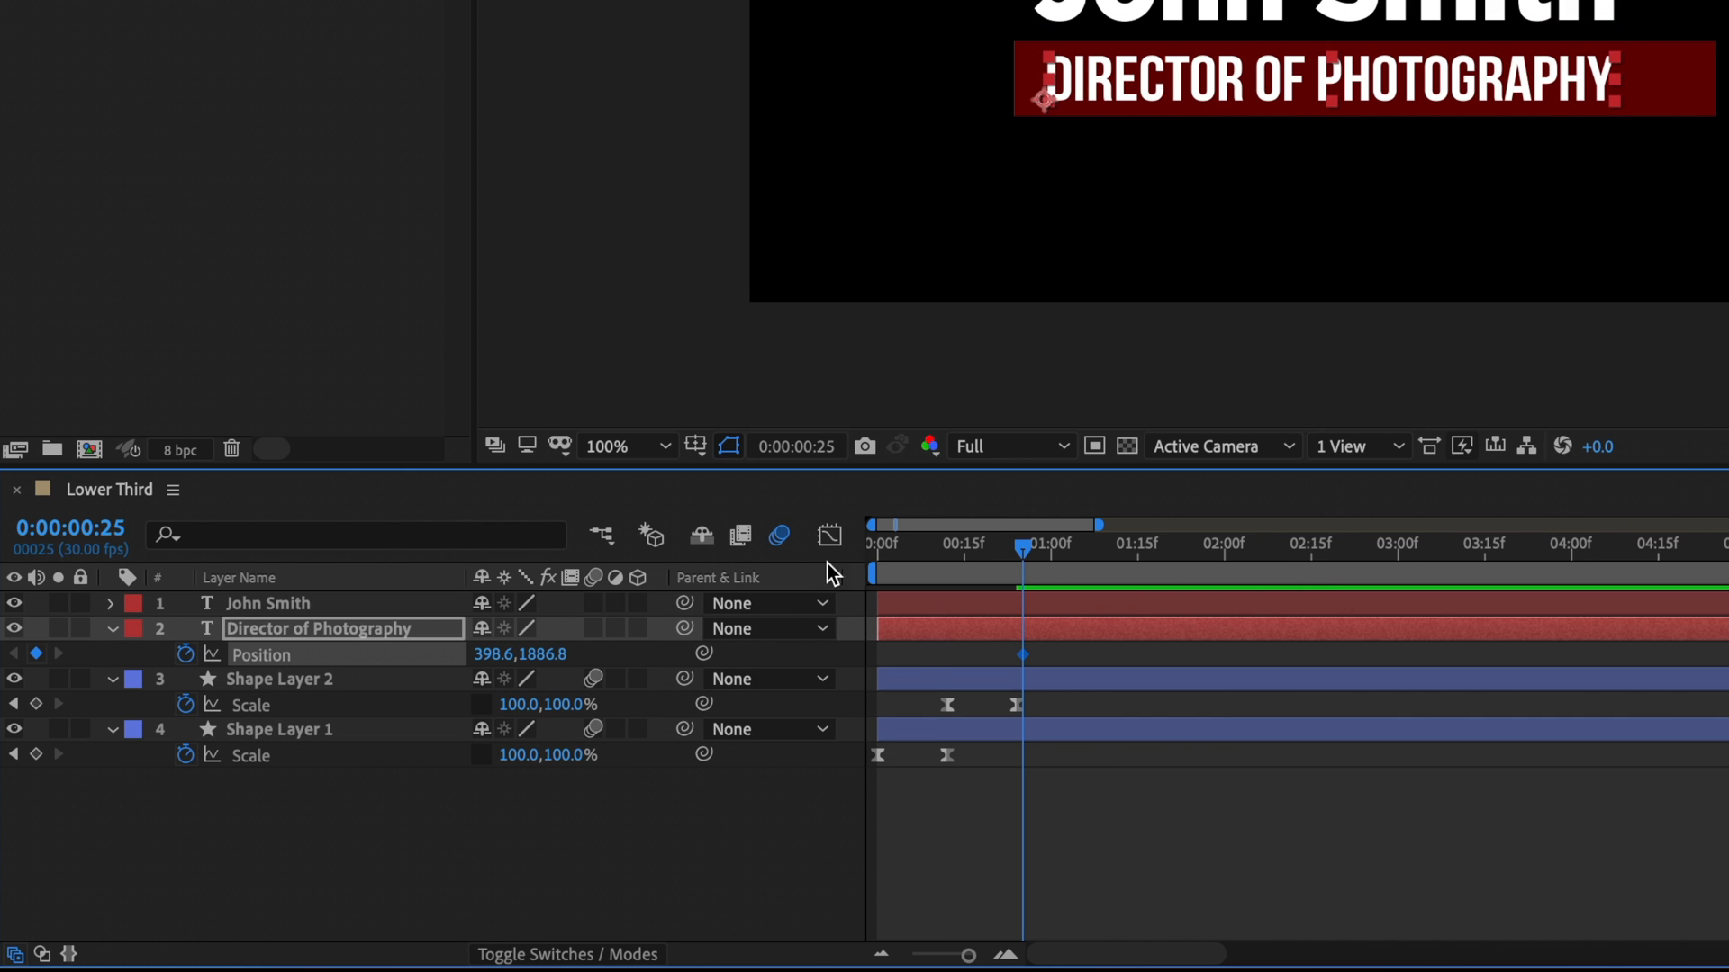
click(1061, 543)
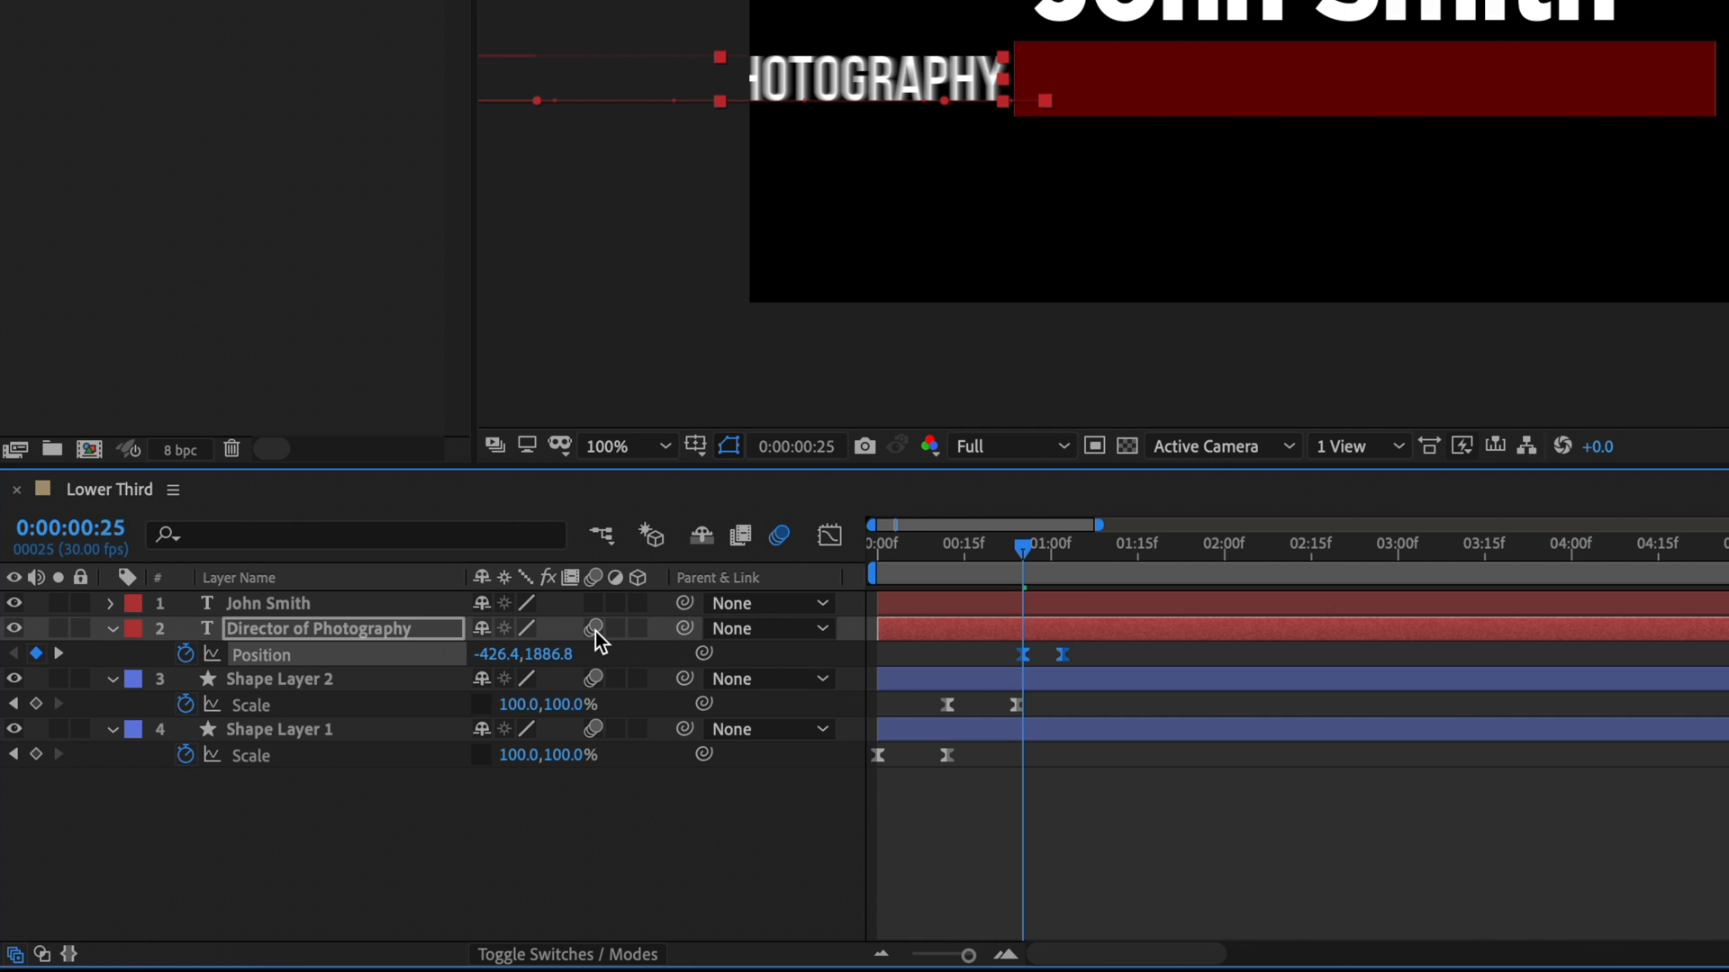
Step: Pre-compose the DIRECTOR OF PHOTOGRAPHY layer into a composition named 'Subtitle'
right_click(314, 628)
text(Subtitle)
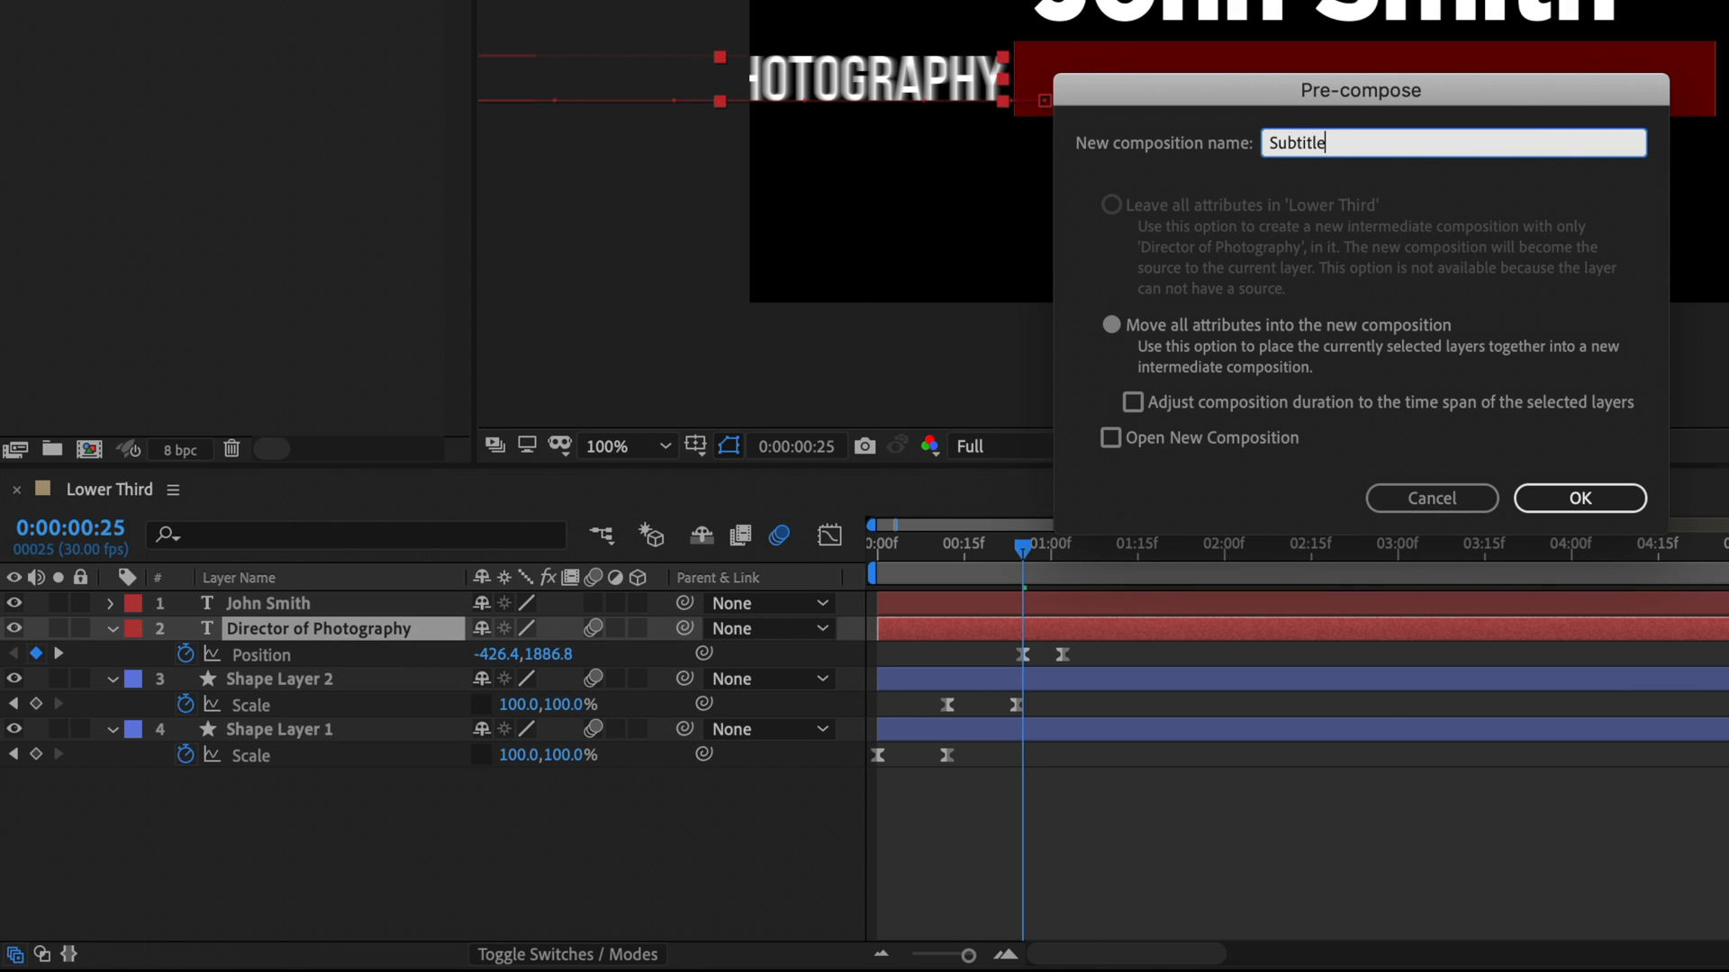
mouse_move(1582, 509)
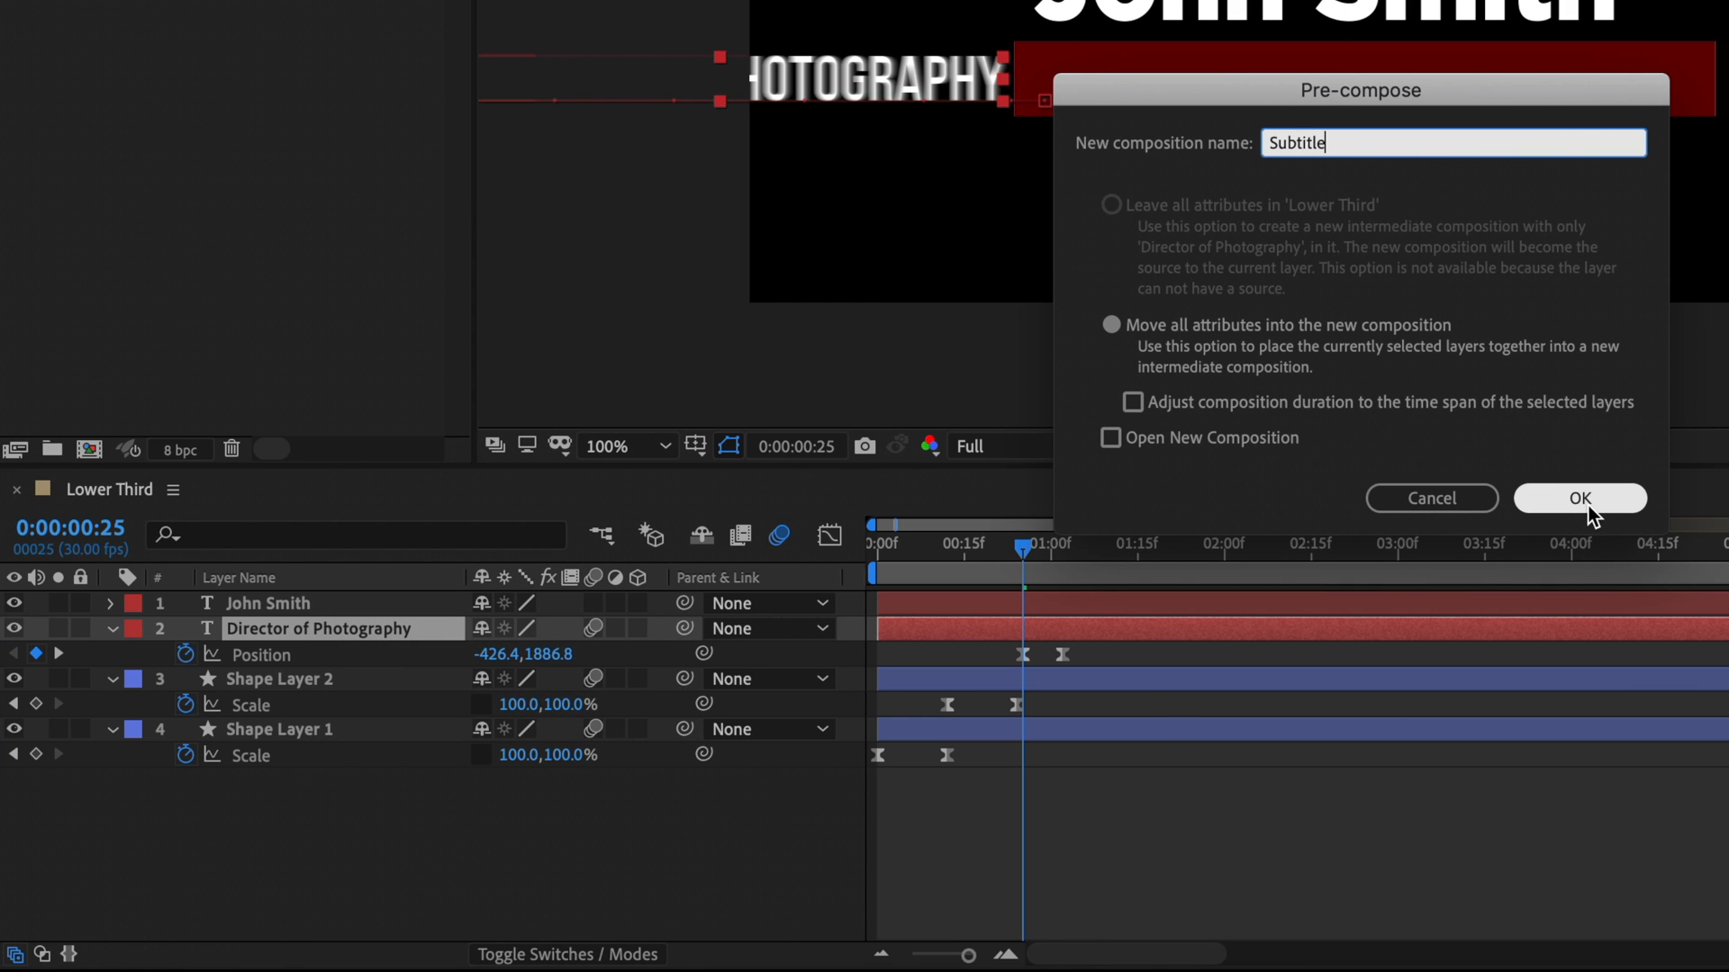
click(1578, 498)
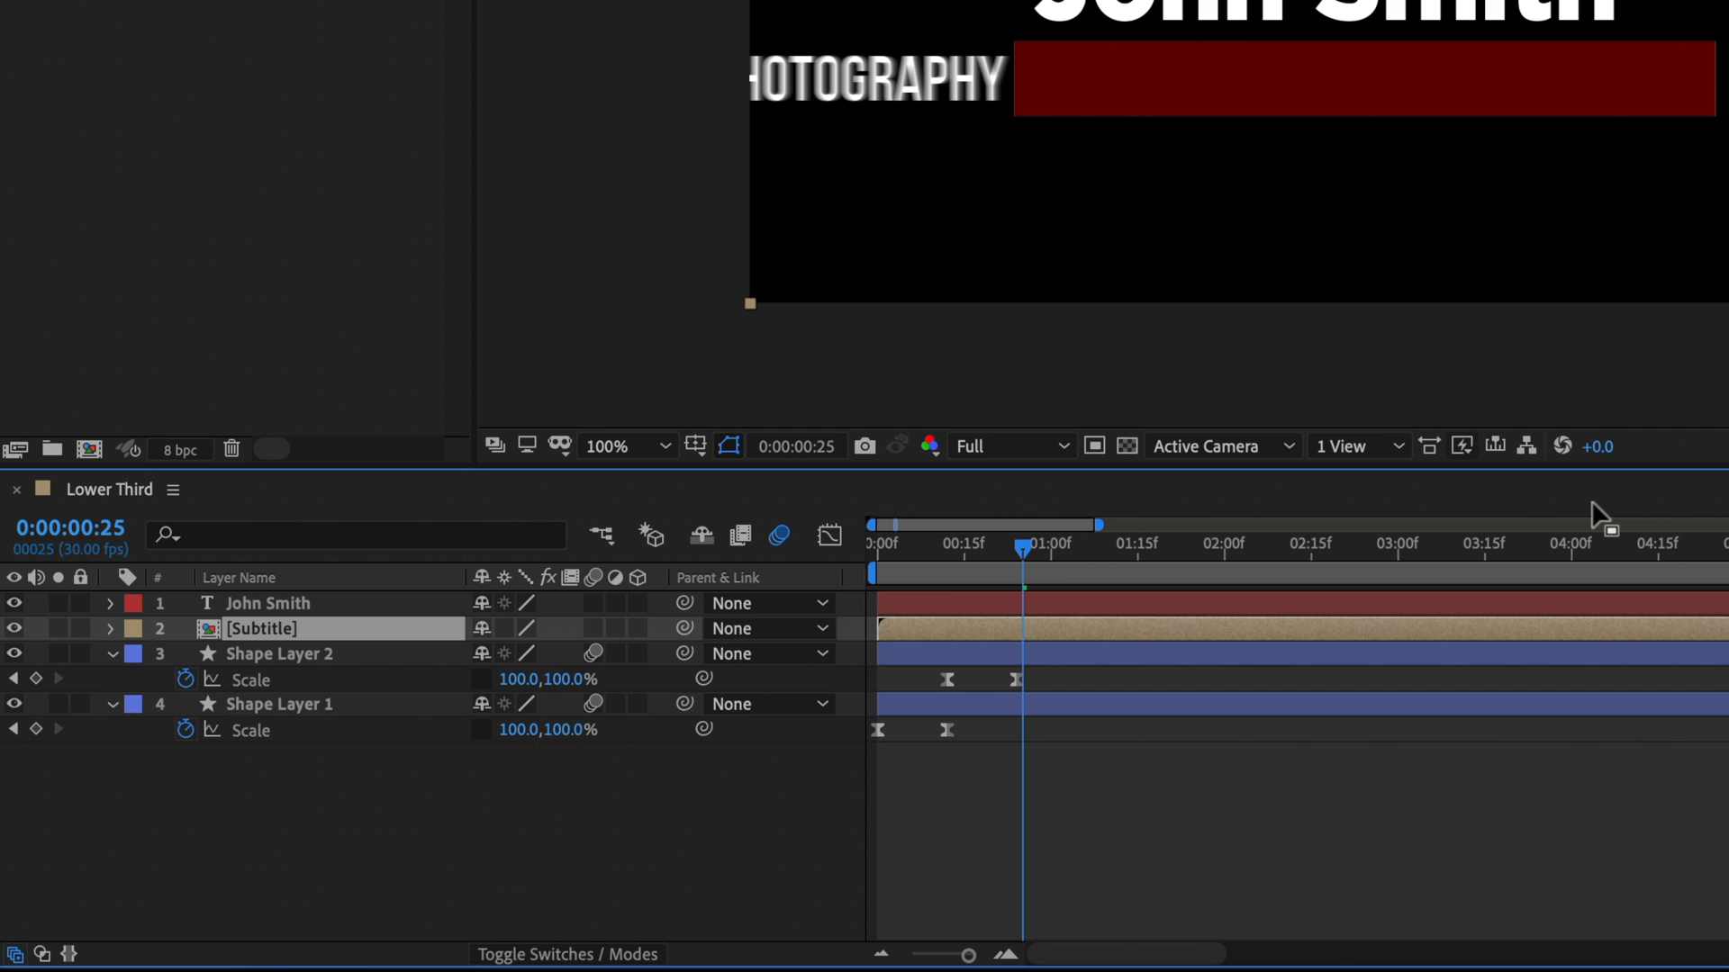
mouse_move(387, 643)
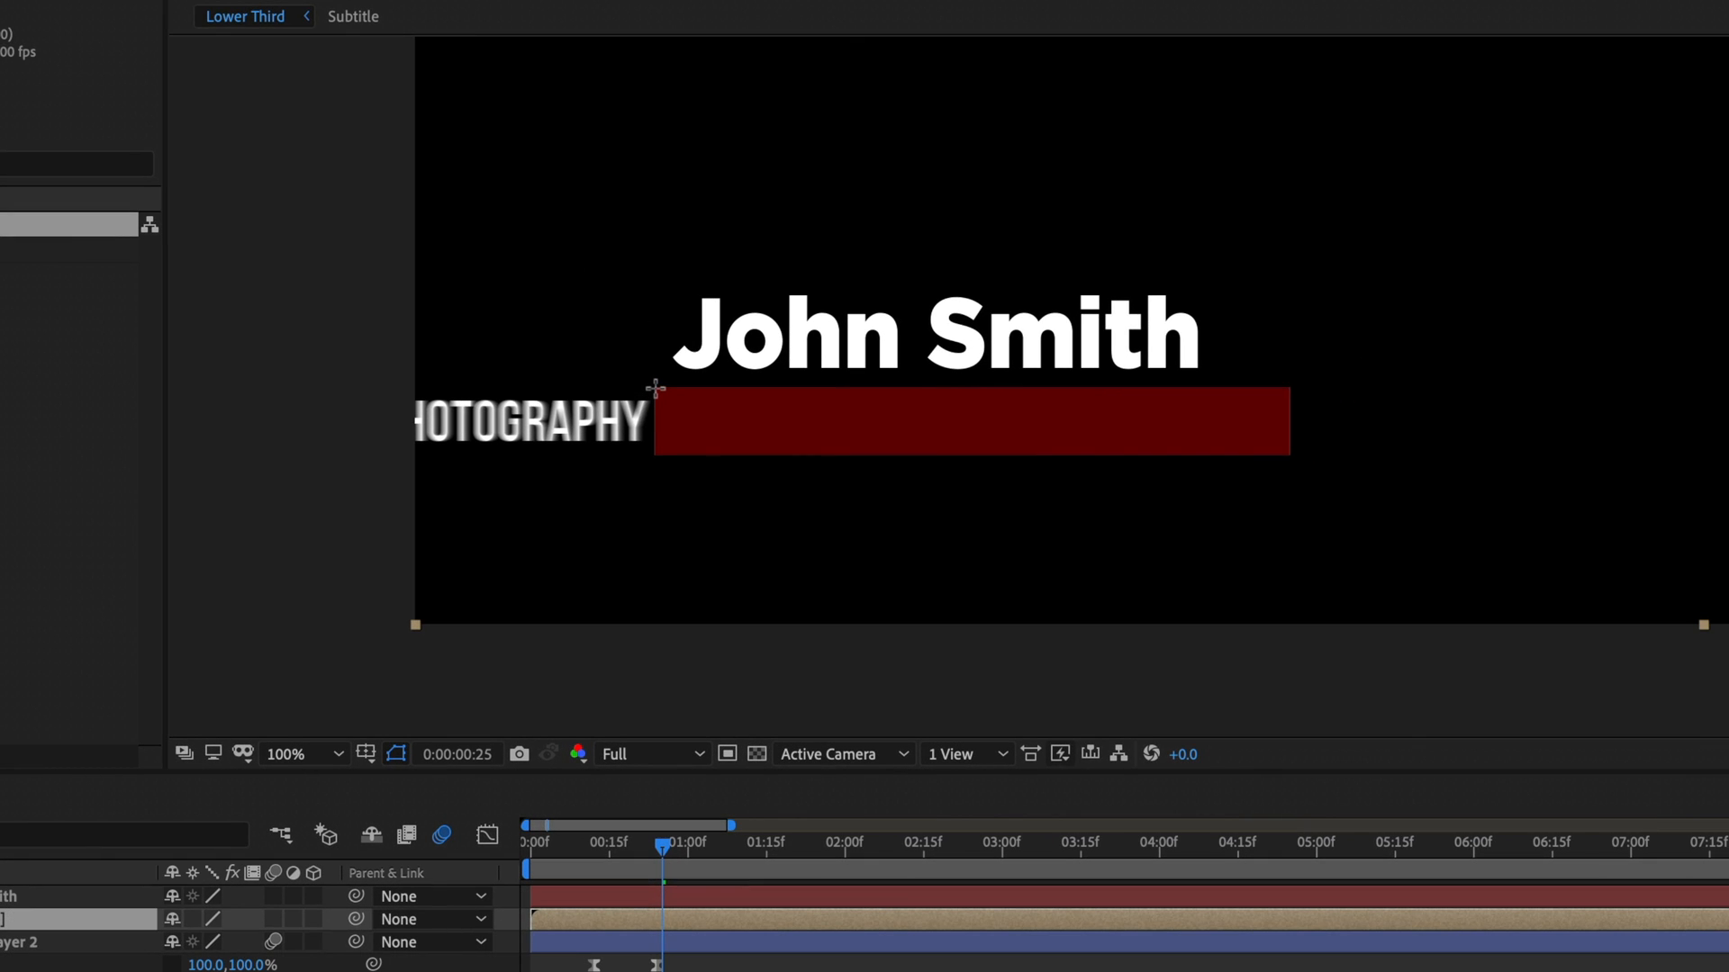
Step: Add a rectangle mask over the red bar on the Subtitle layer and keyframe it
click(970, 421)
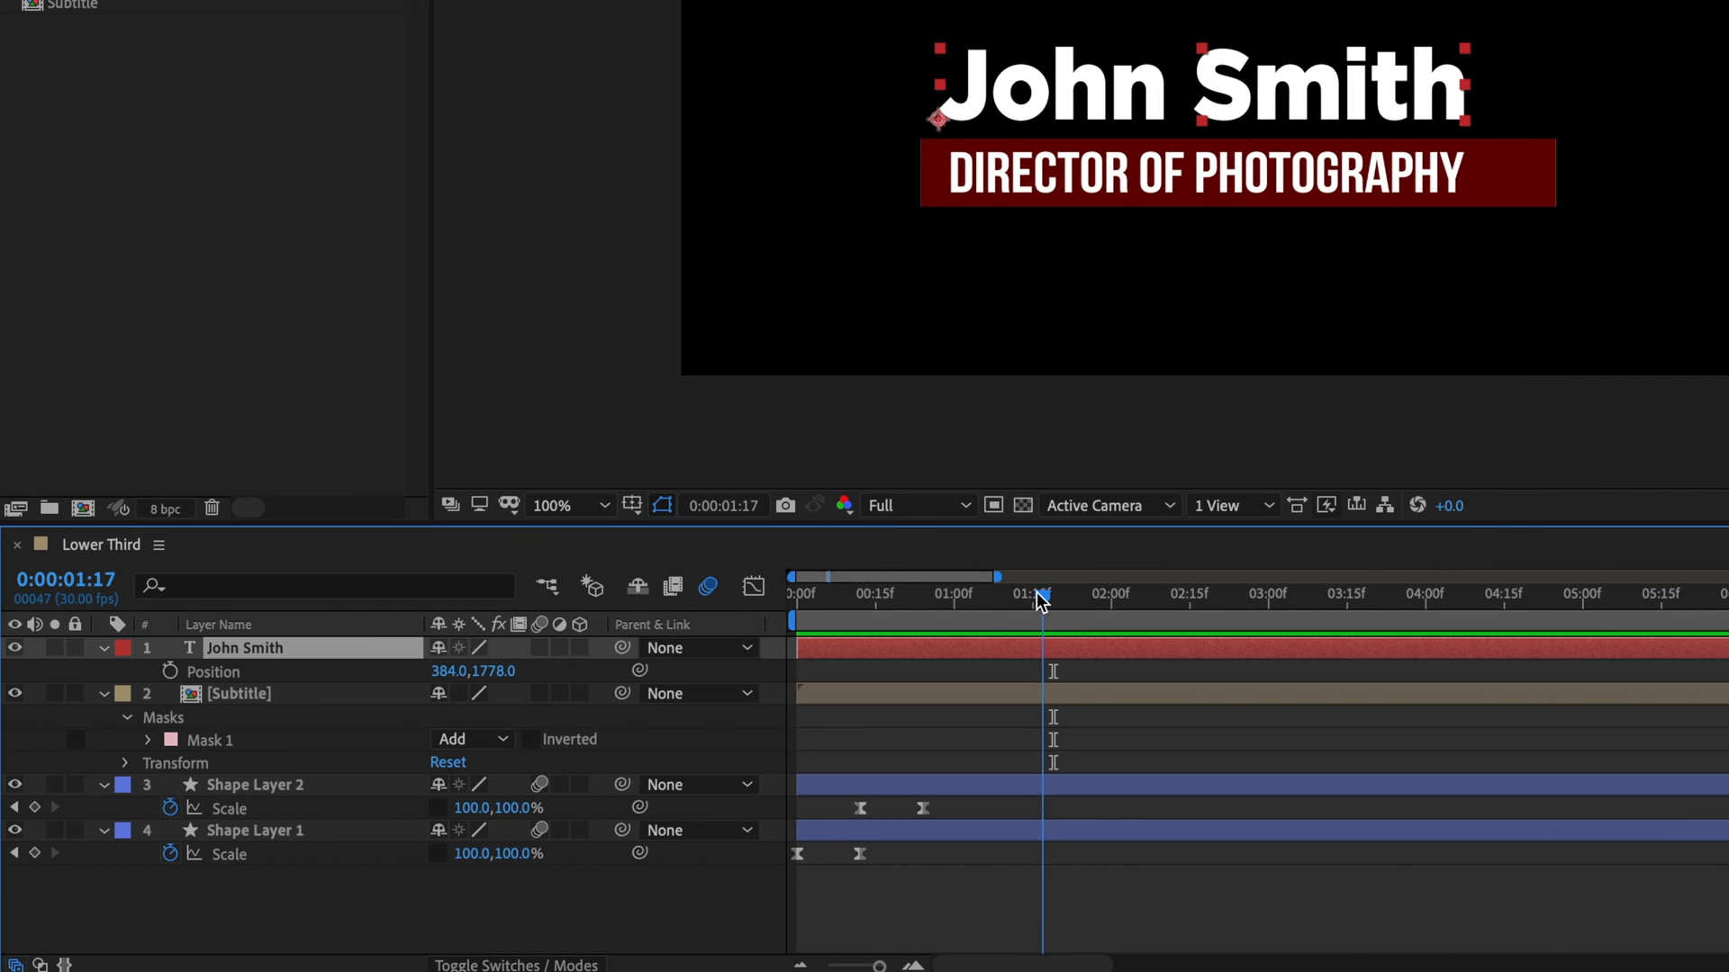
drag(1040, 576, 943, 575)
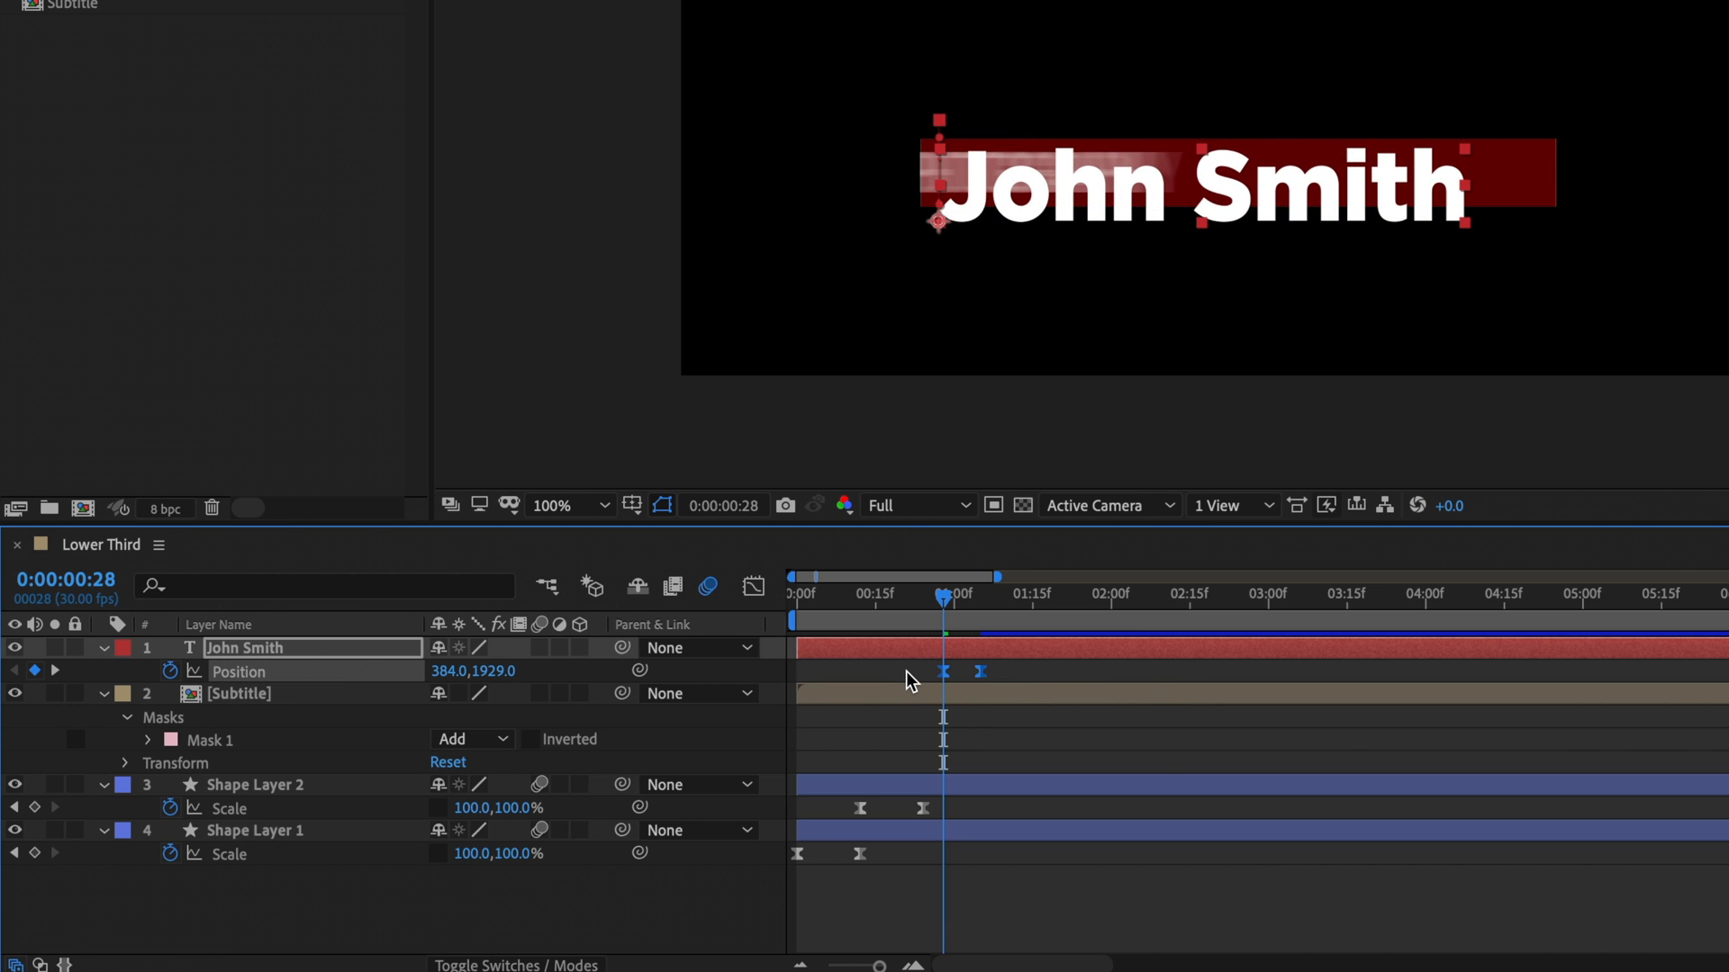
mouse_move(539, 659)
text(Main)
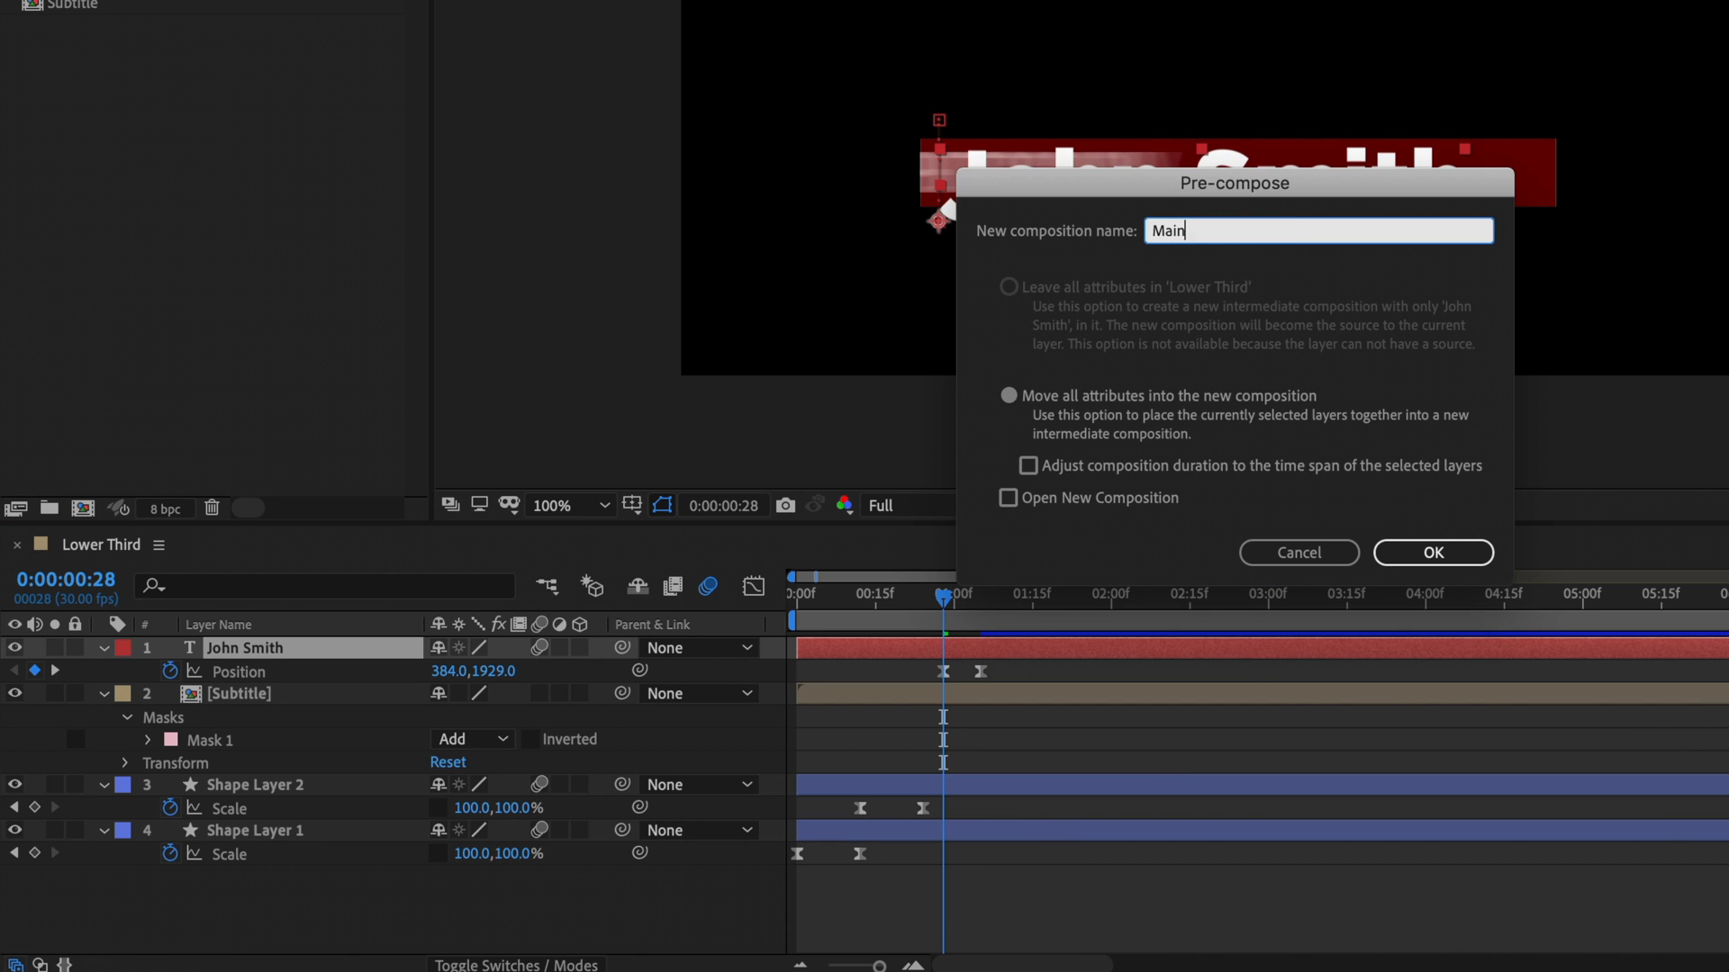
Step: Pre-compose the John Smith text layer as the 'Main Title' composition
click(1432, 552)
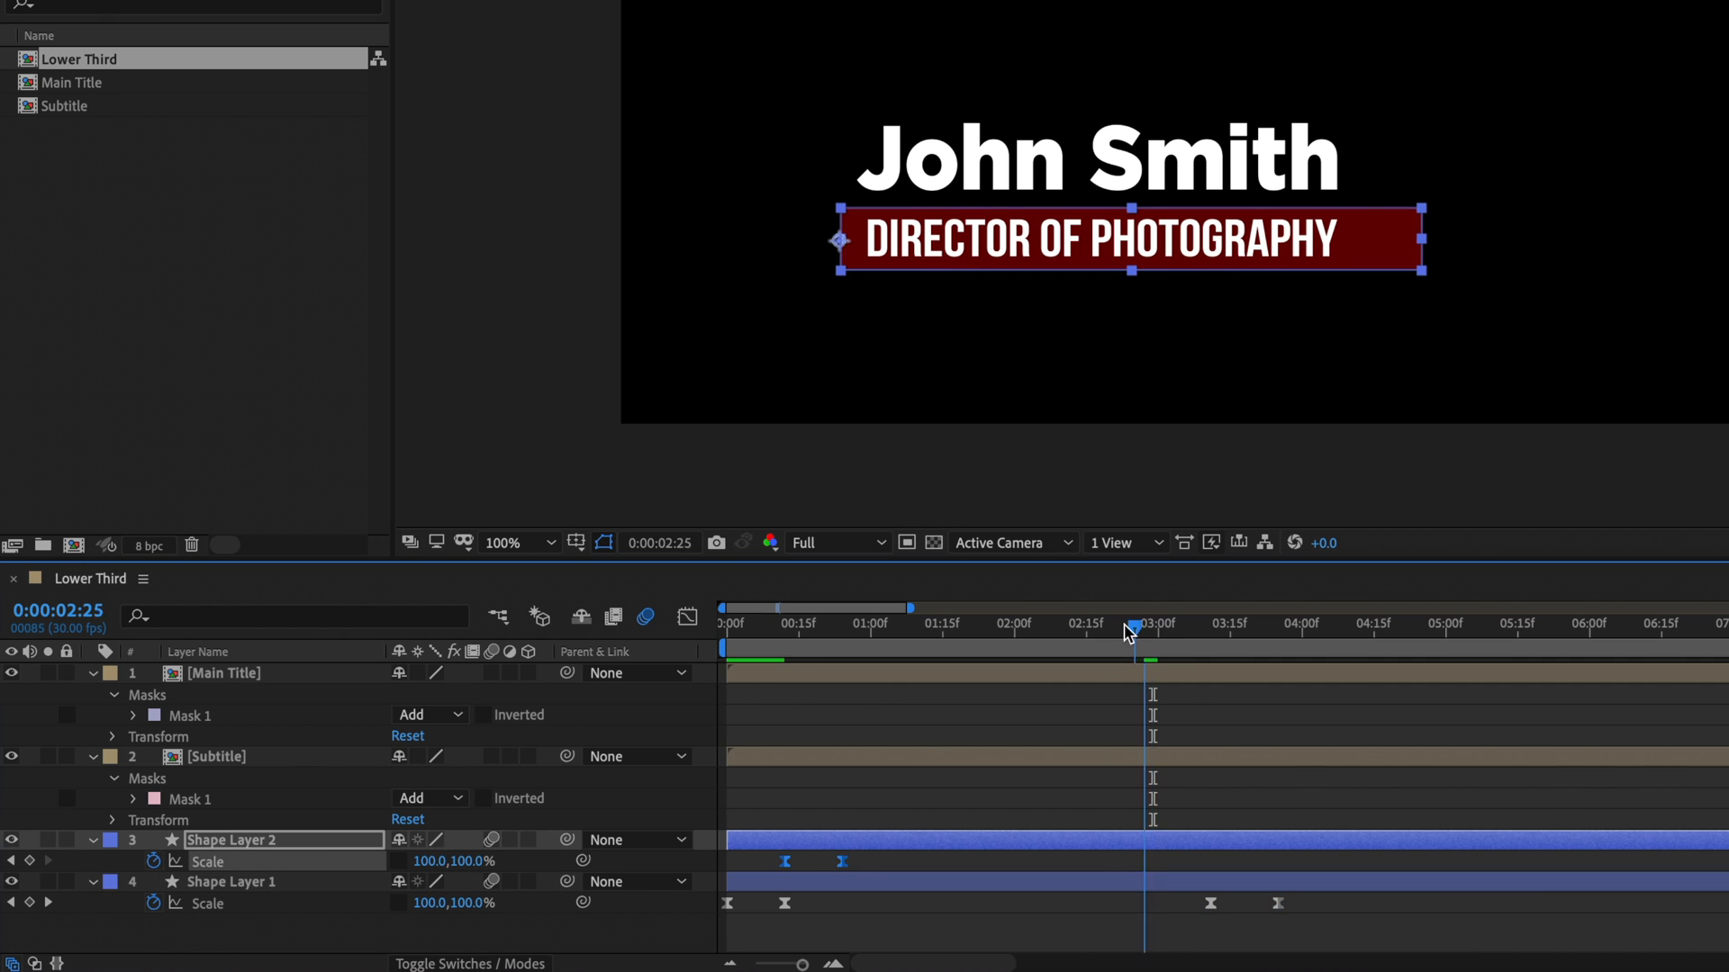
Step: Open the Main Title composition and select its John Smith text layer
double_click(64, 105)
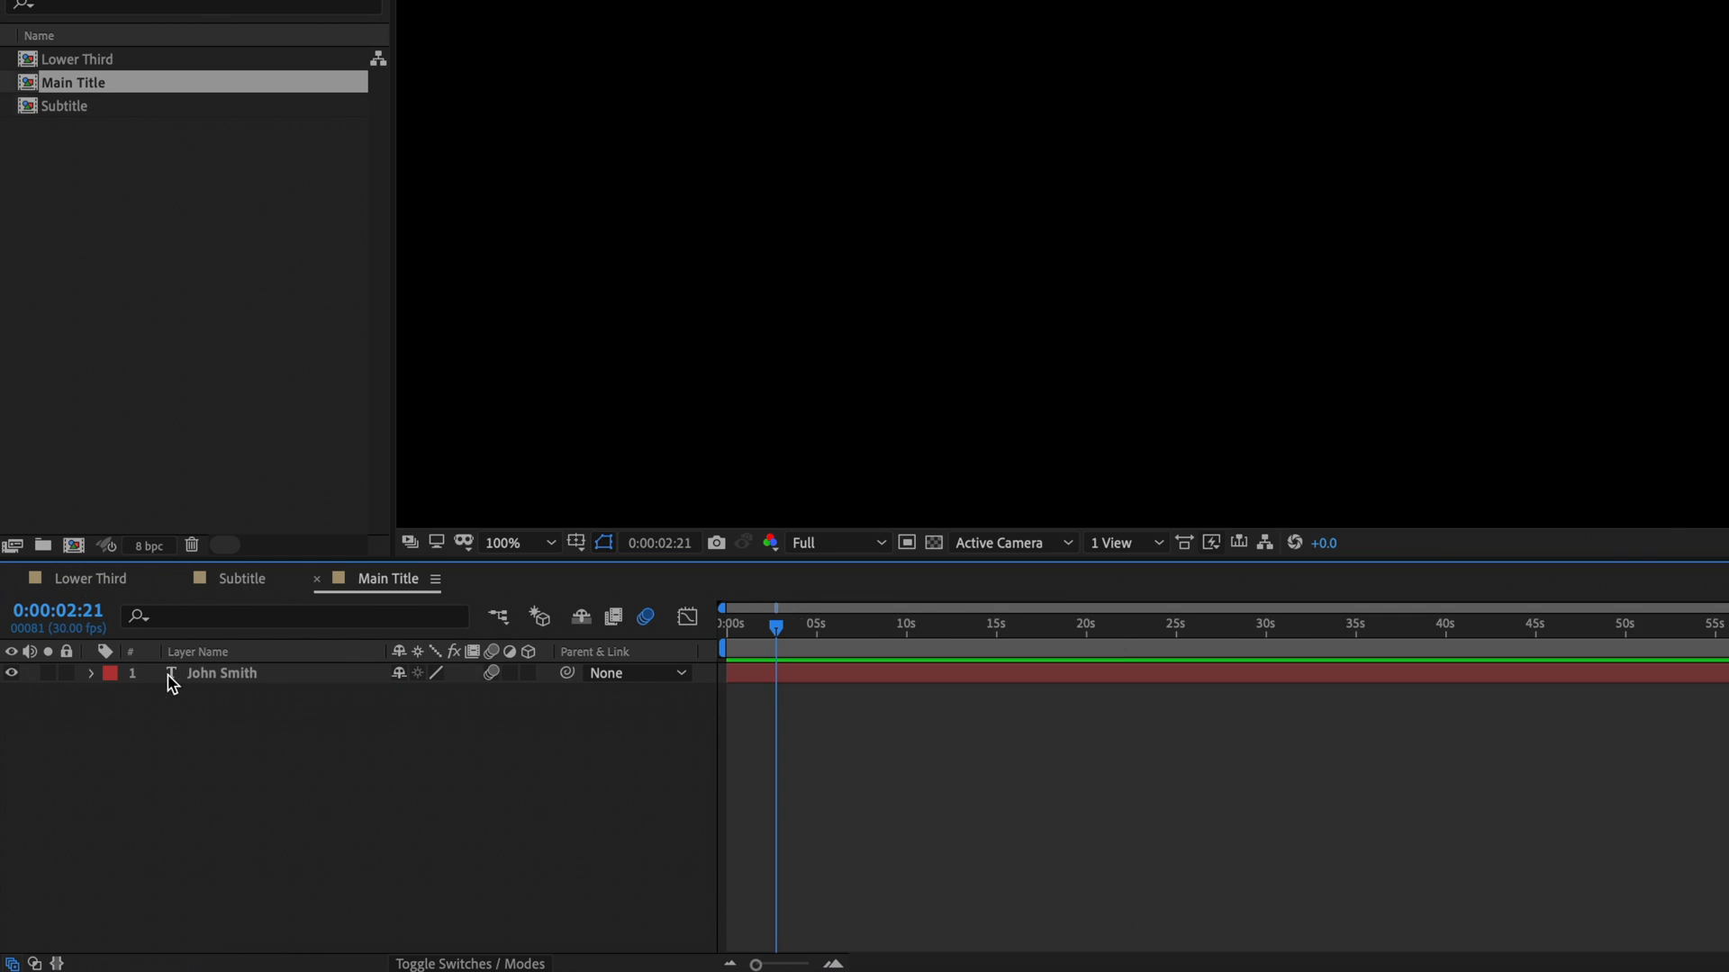
click(90, 578)
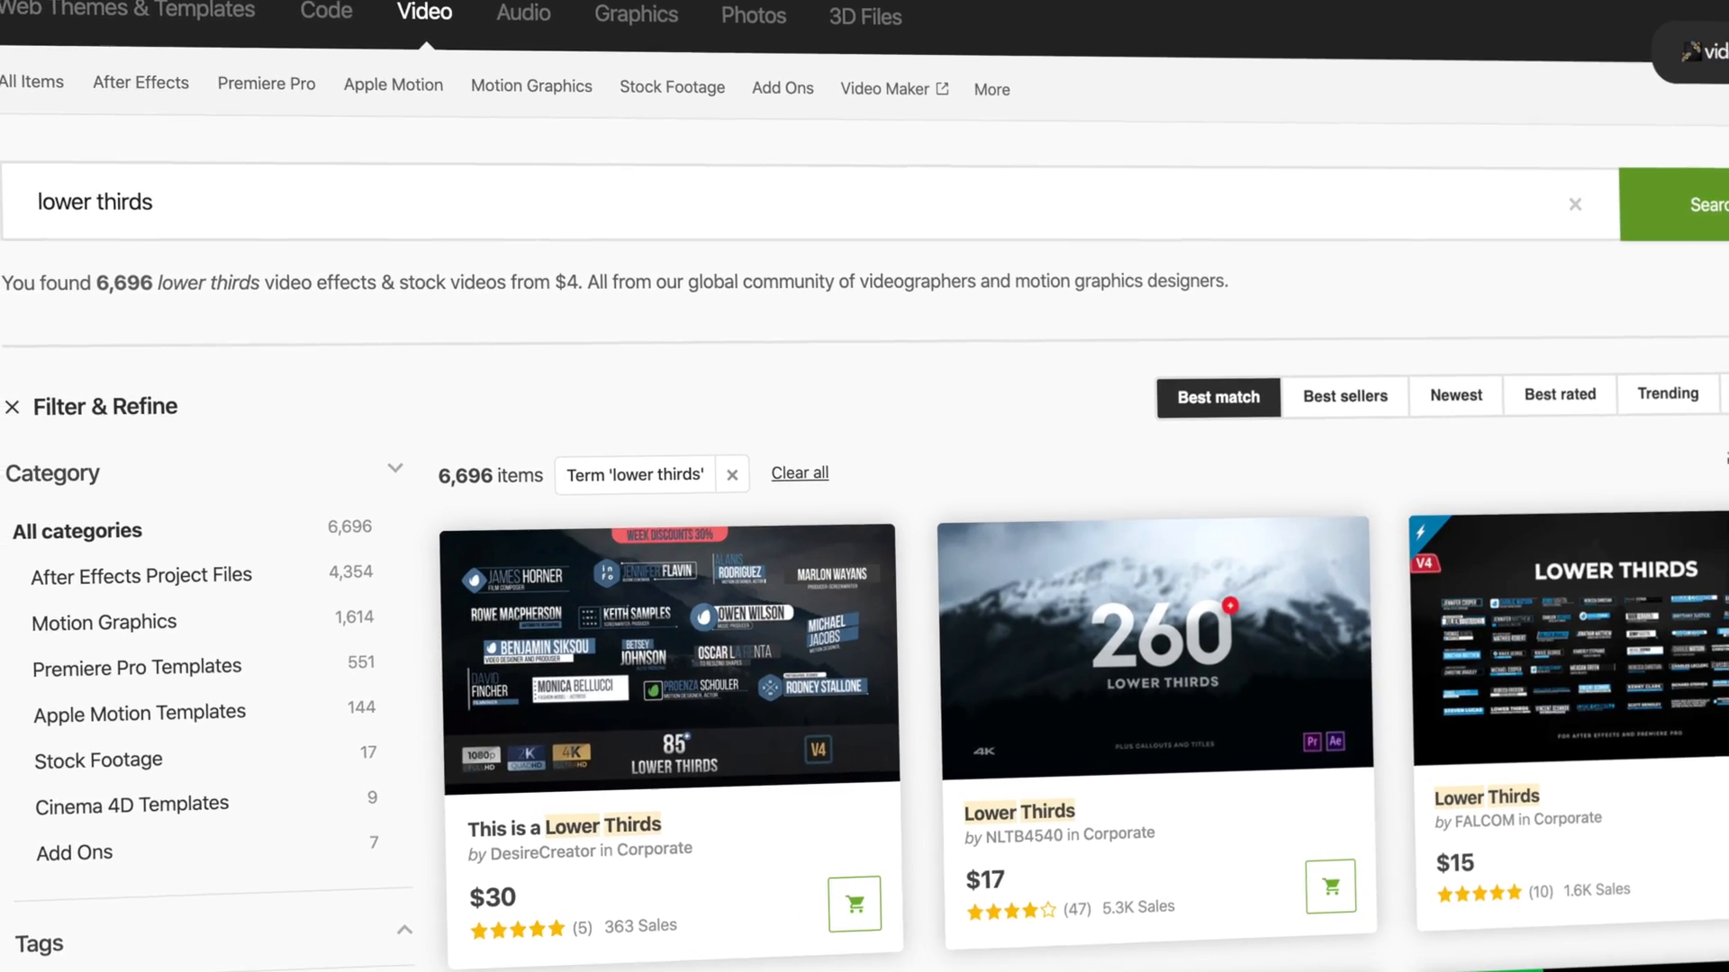
Step: Scroll the lower thirds results and open the 85 Lower Thirds template preview
scroll(down, 3)
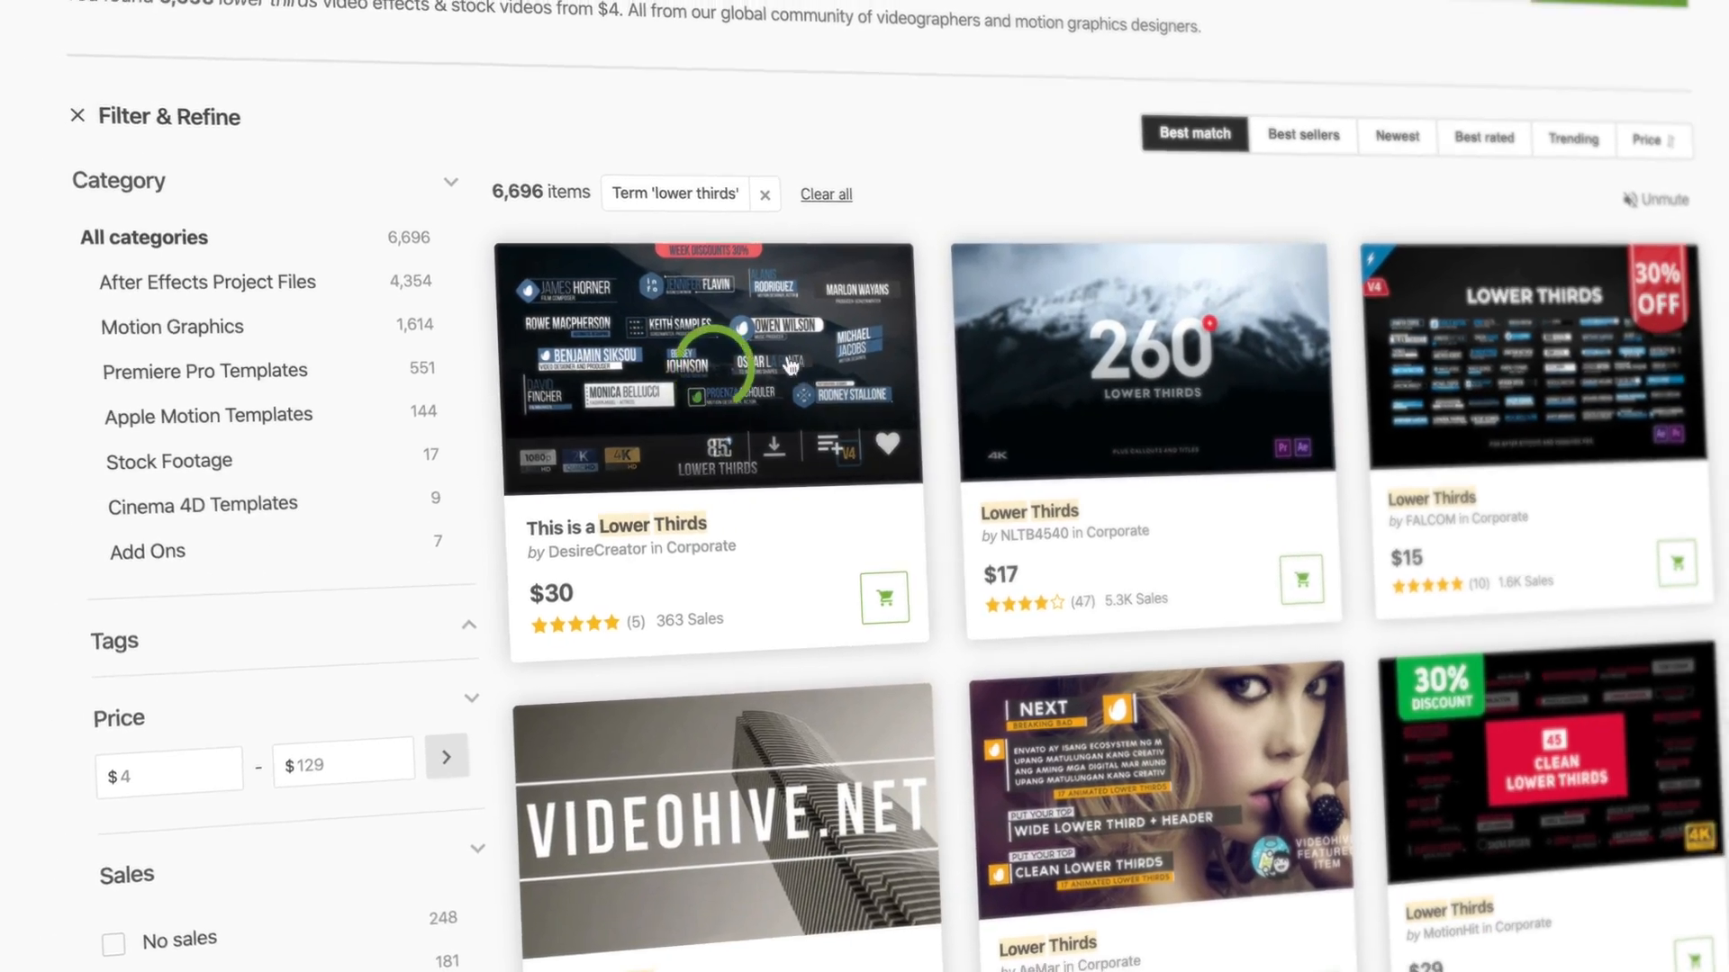
click(709, 368)
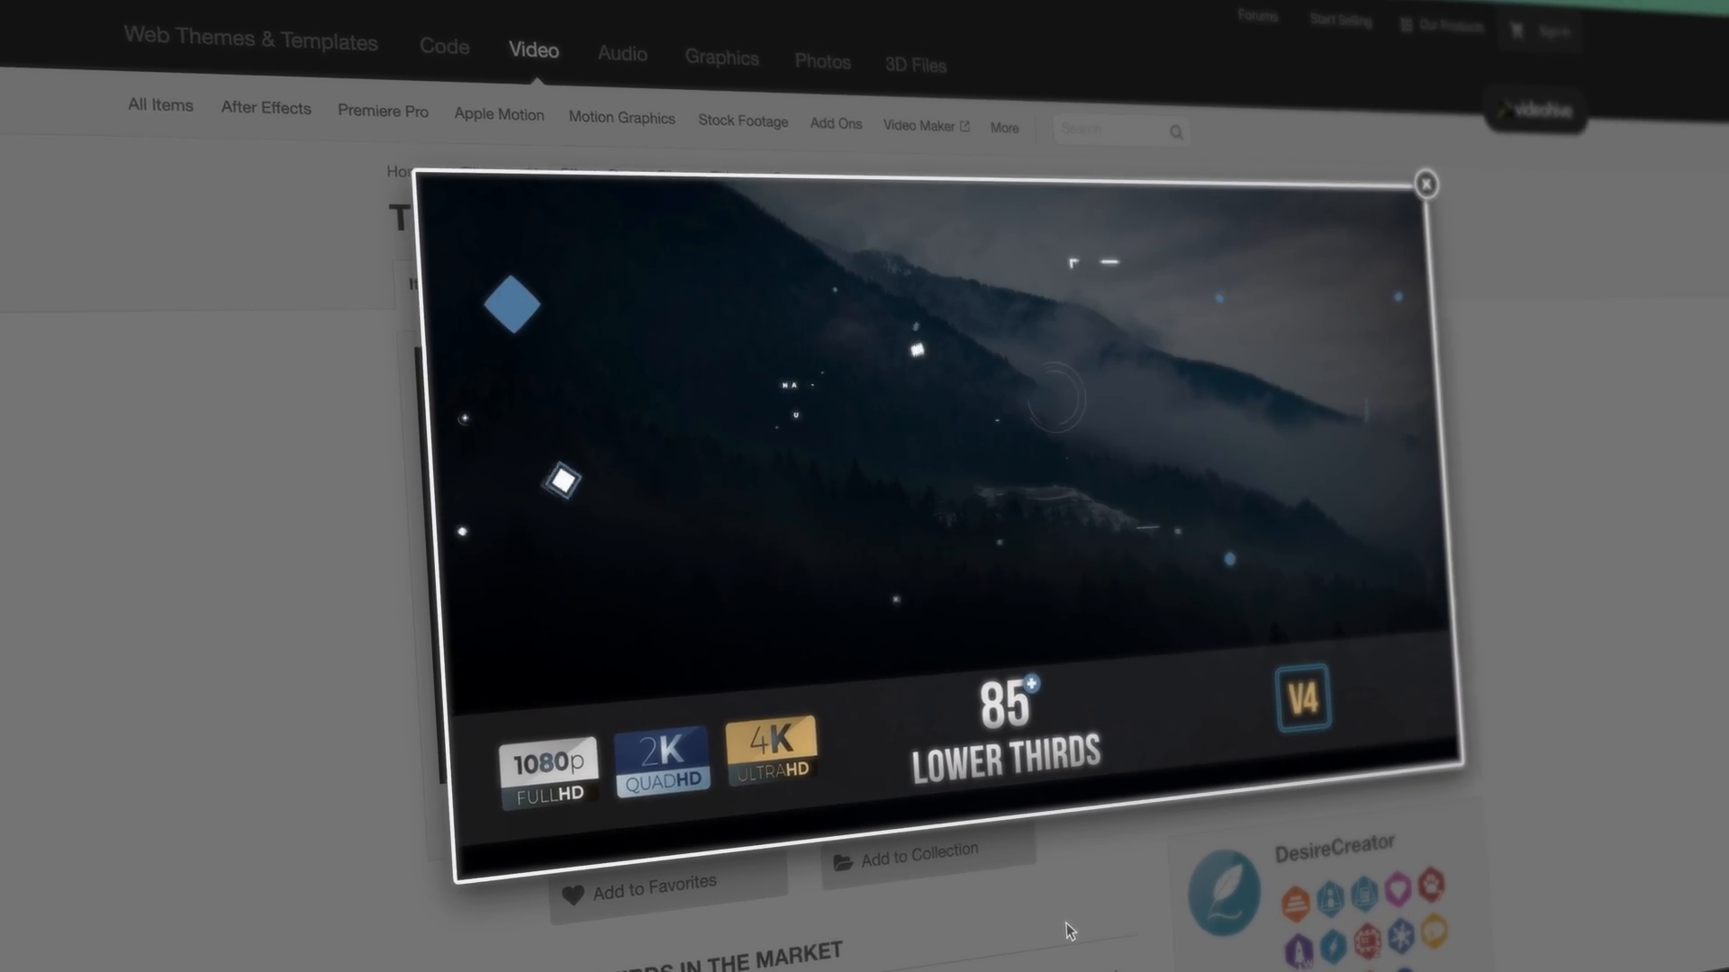